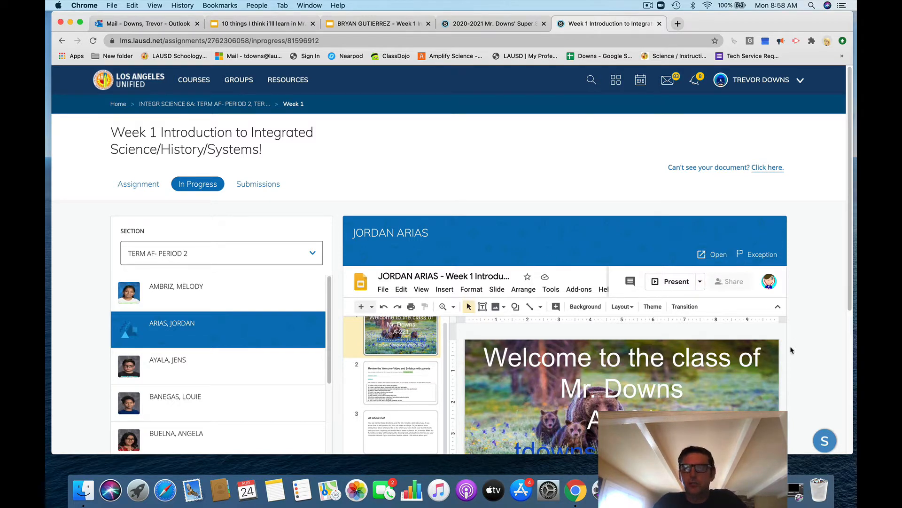
mouse_move(500, 173)
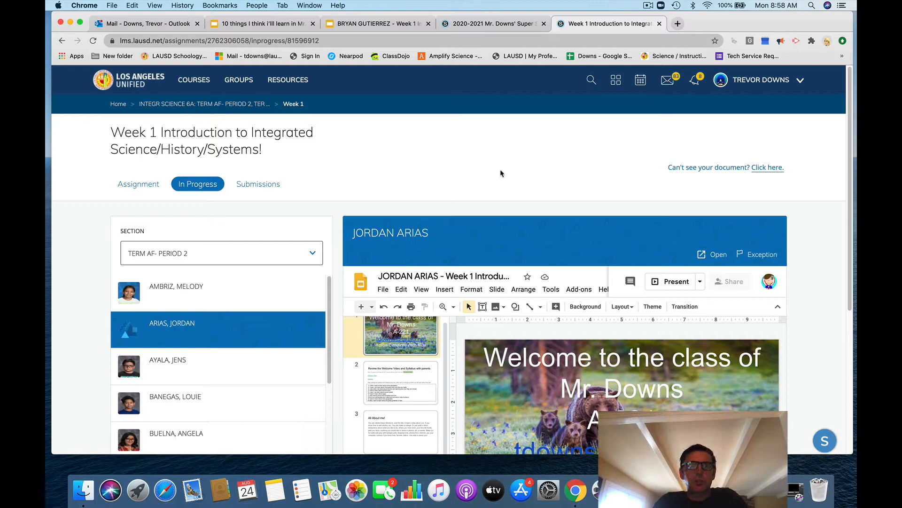
mouse_move(493, 172)
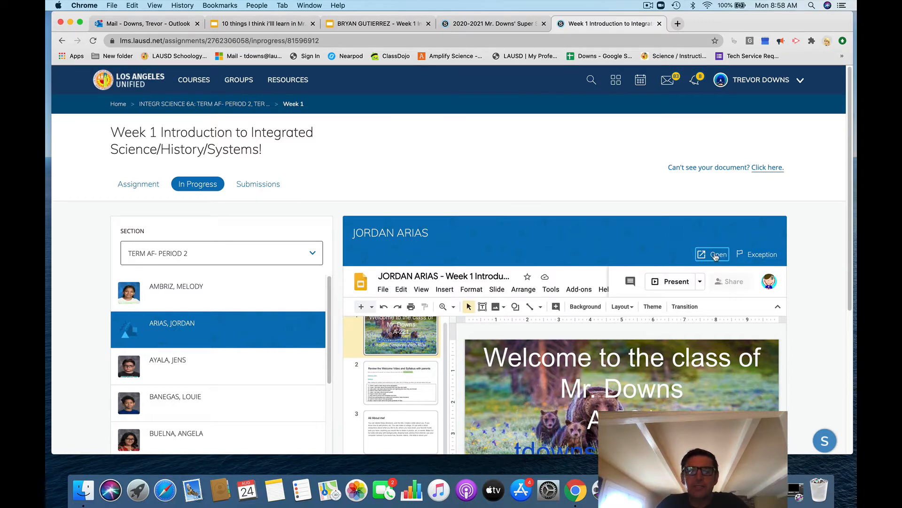
- Launch the student's submitted Week 1 presentation in the full Slides editor
left_click(715, 254)
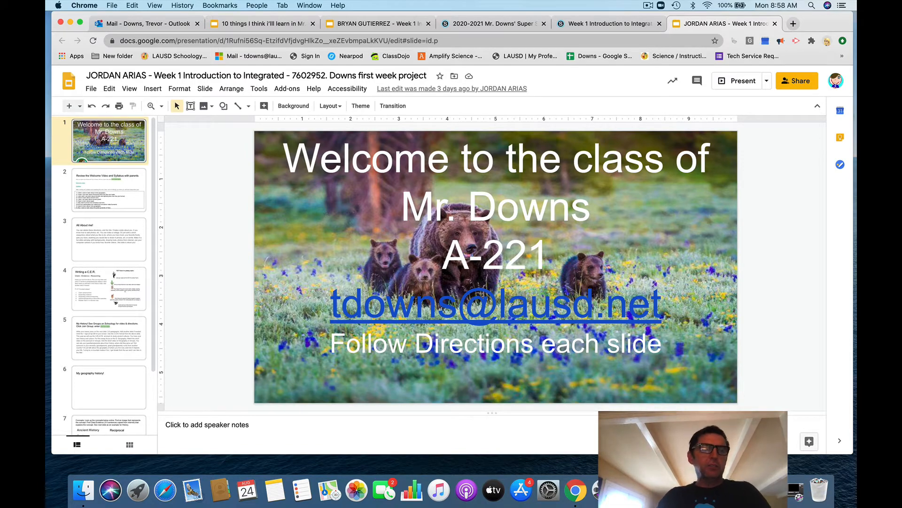
- Read the slide listing ten things to learn, then switch to the other student's presentation
left_click(109, 189)
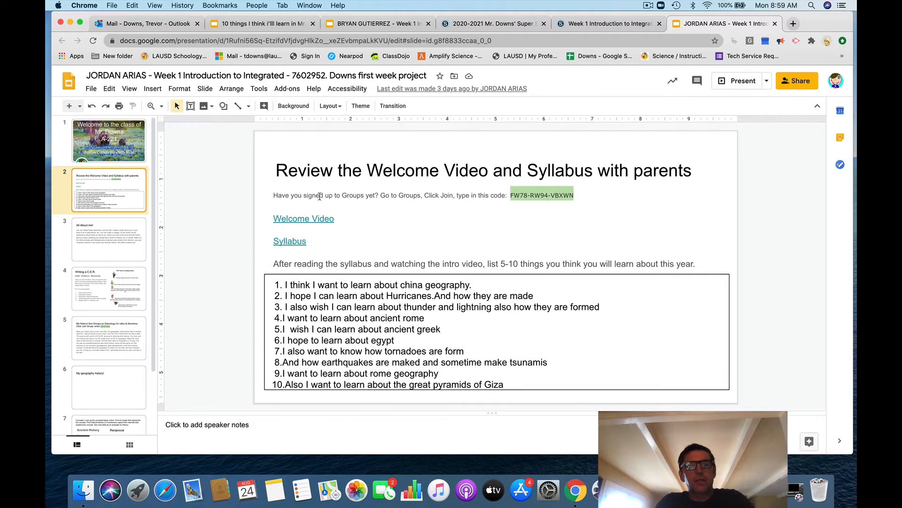
mouse_move(339, 225)
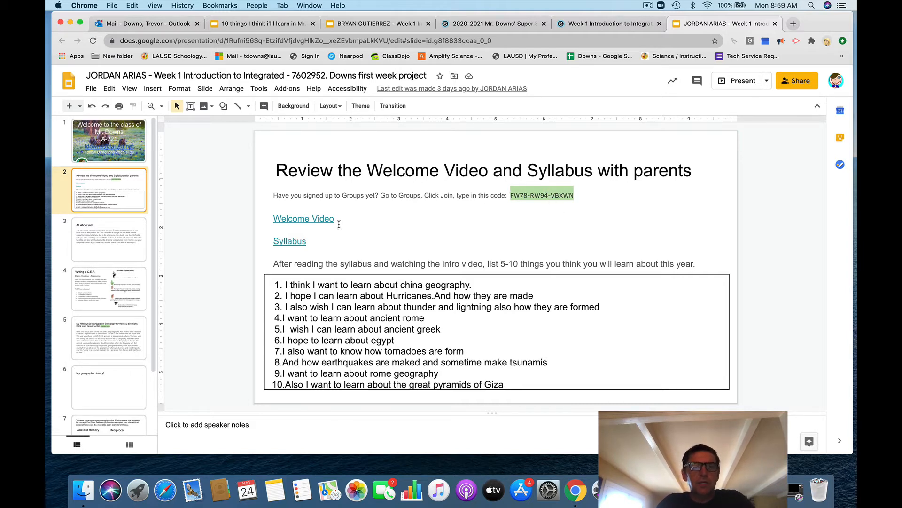
mouse_move(322, 238)
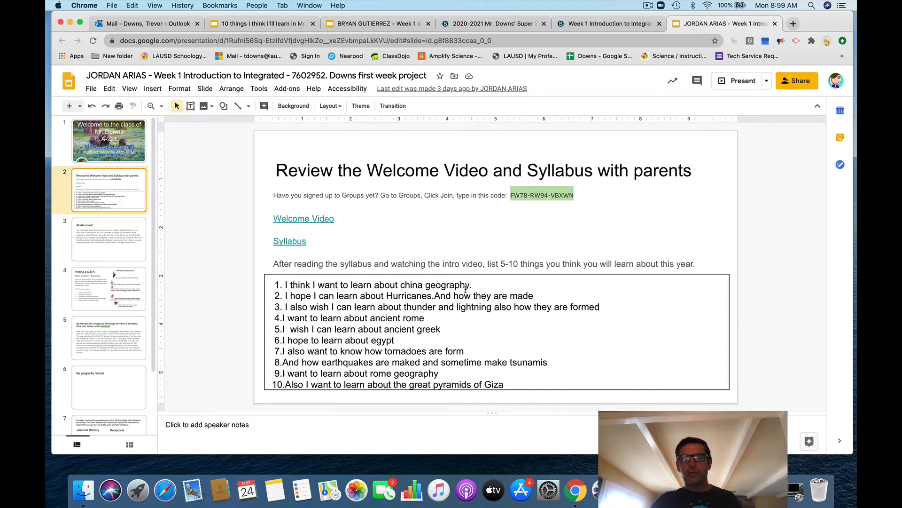
mouse_move(364, 306)
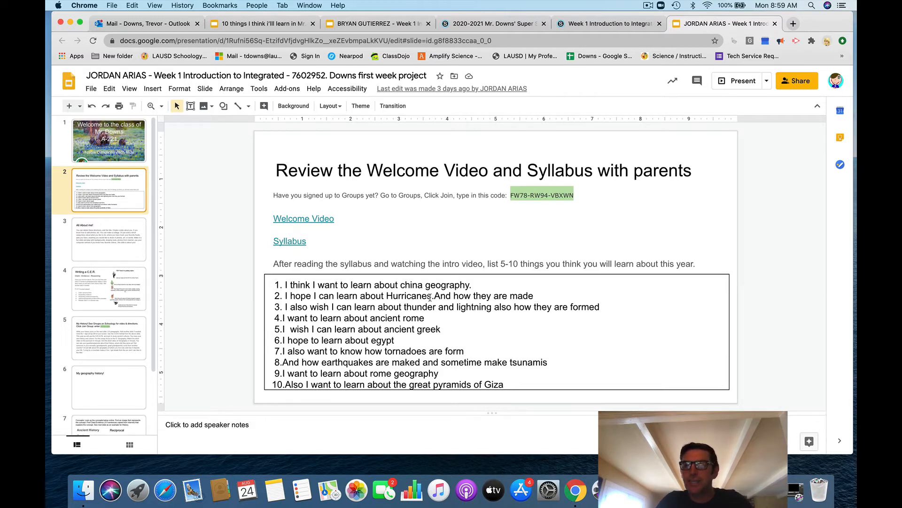
mouse_move(509, 296)
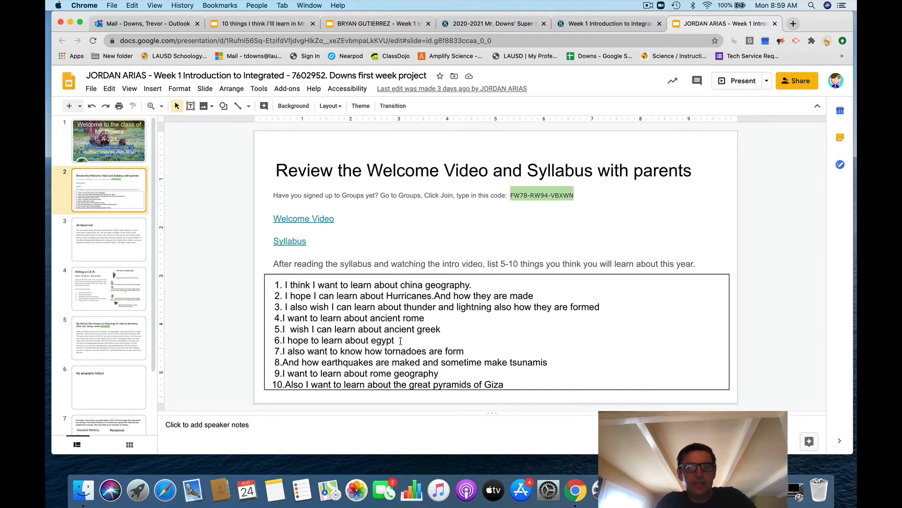
mouse_move(357, 368)
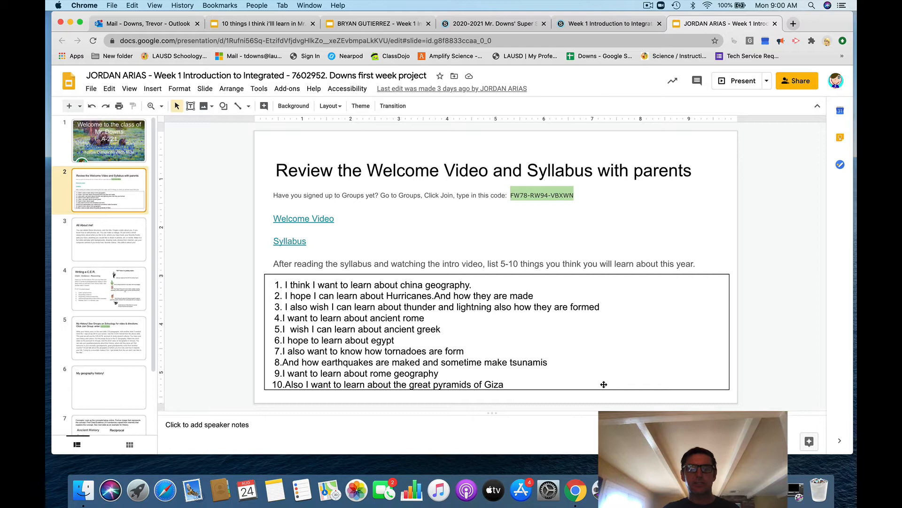
mouse_move(606, 303)
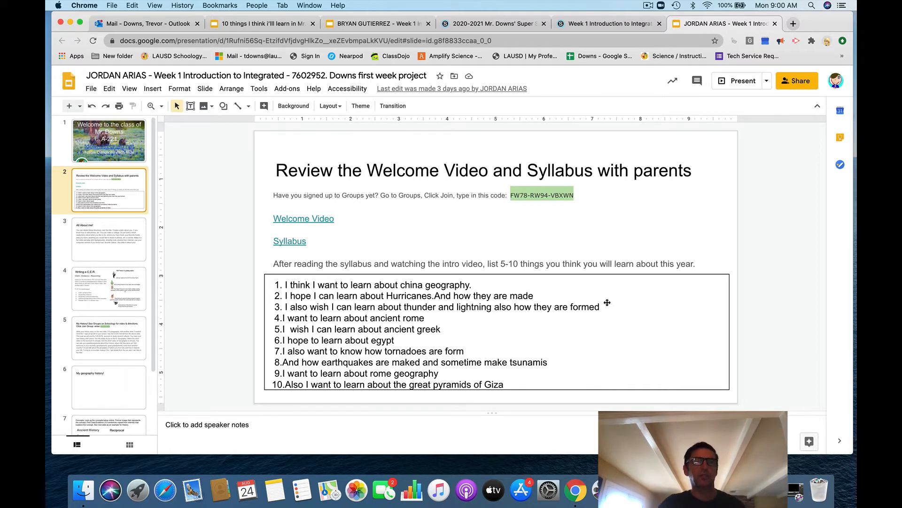
left_click(377, 24)
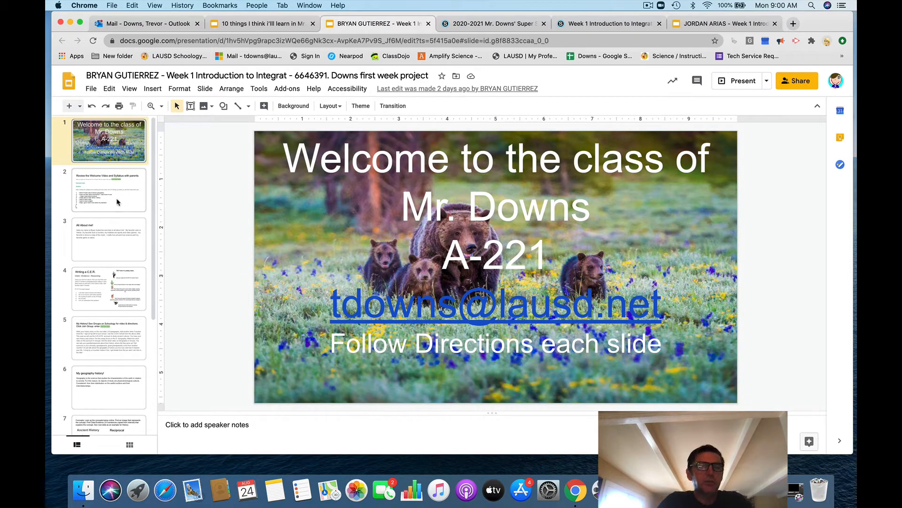
- Show slide 2 with the second student's seven filled-in learning expectations
left_click(108, 190)
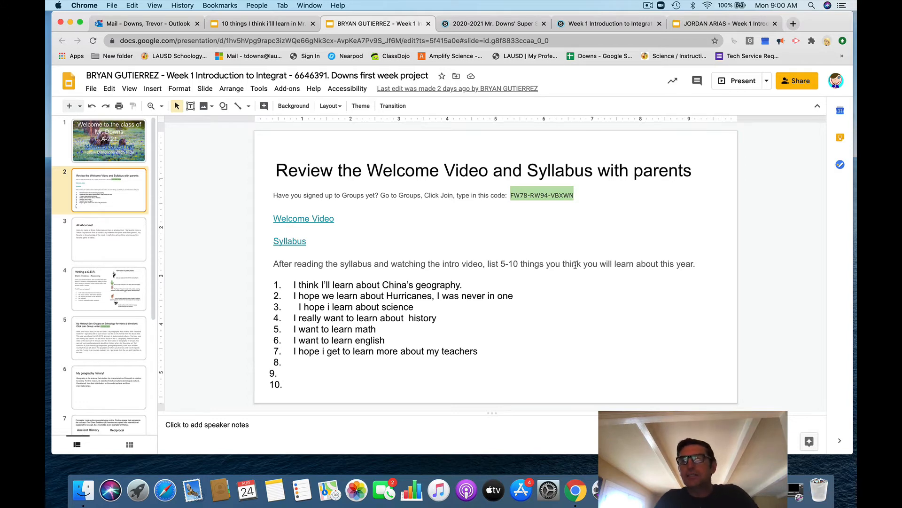
mouse_move(492, 269)
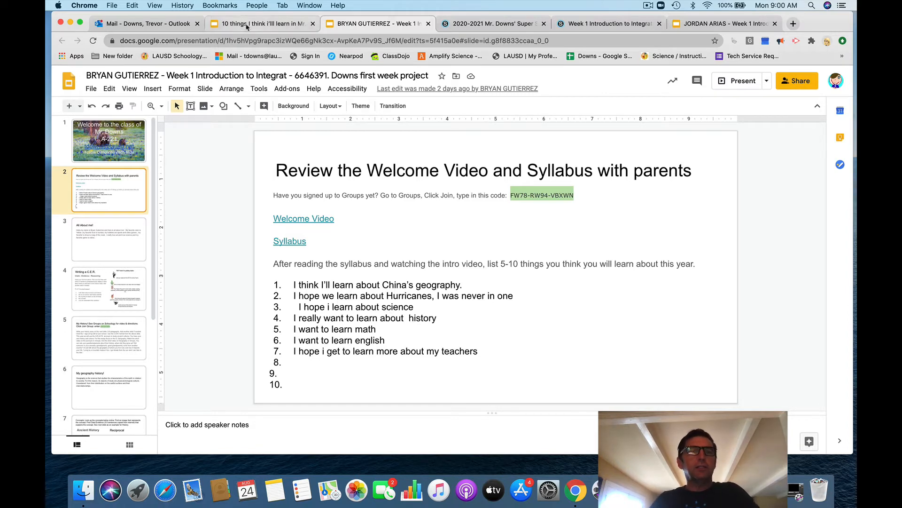
- Switch to the '10 things' presentation and view its ten-item list on slide 2
left_click(259, 24)
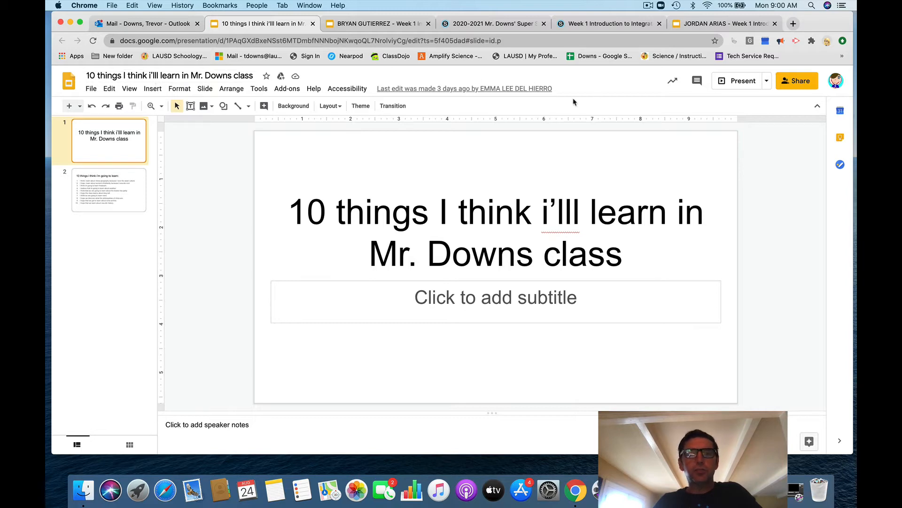
mouse_move(525, 106)
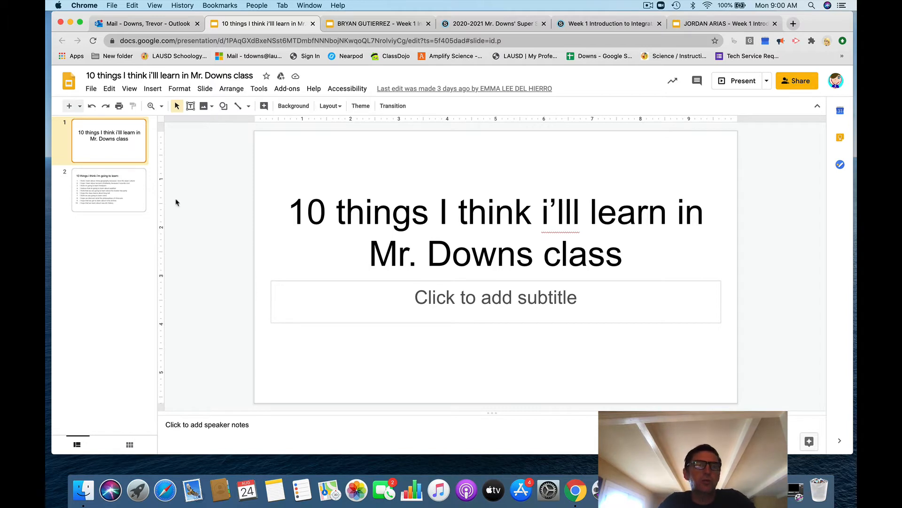
left_click(109, 190)
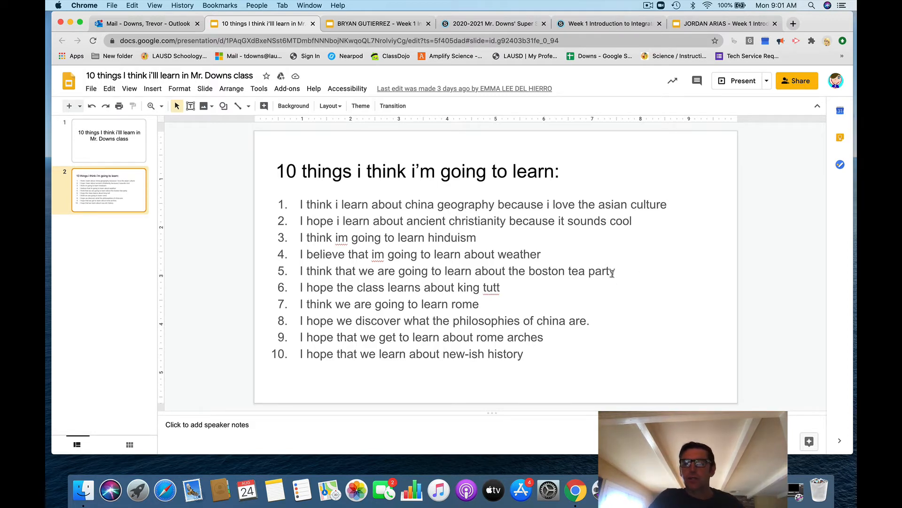
mouse_move(491, 298)
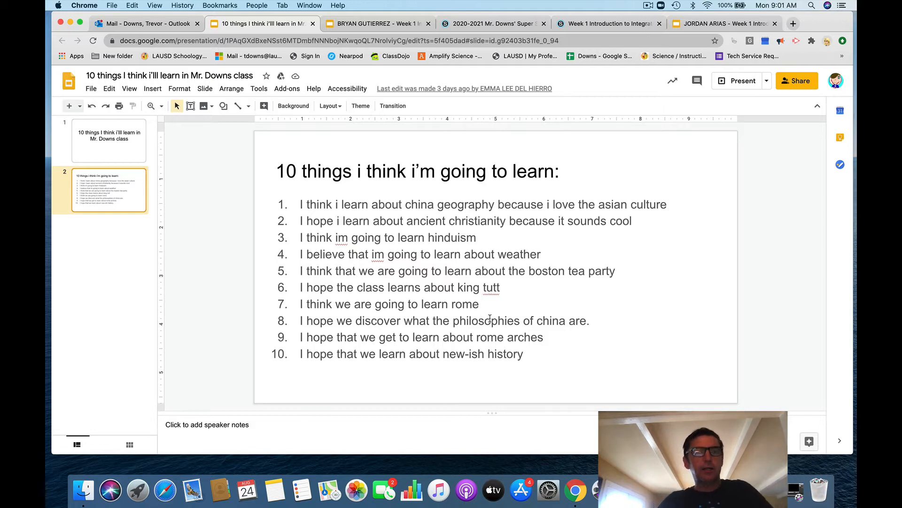
mouse_move(177, 139)
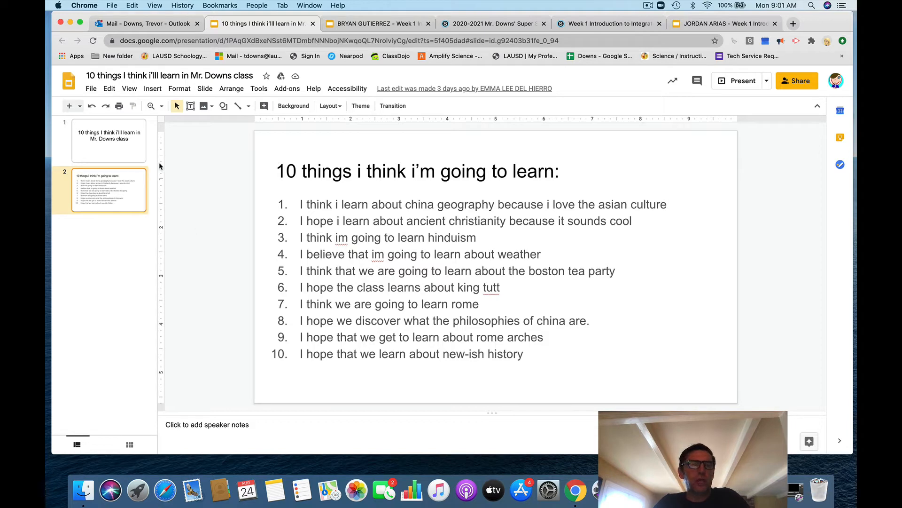
mouse_move(107, 279)
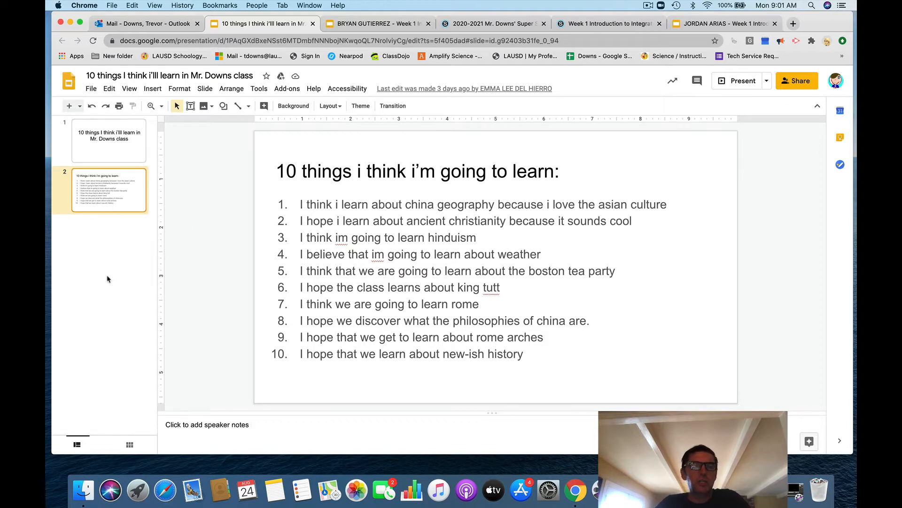
mouse_move(111, 225)
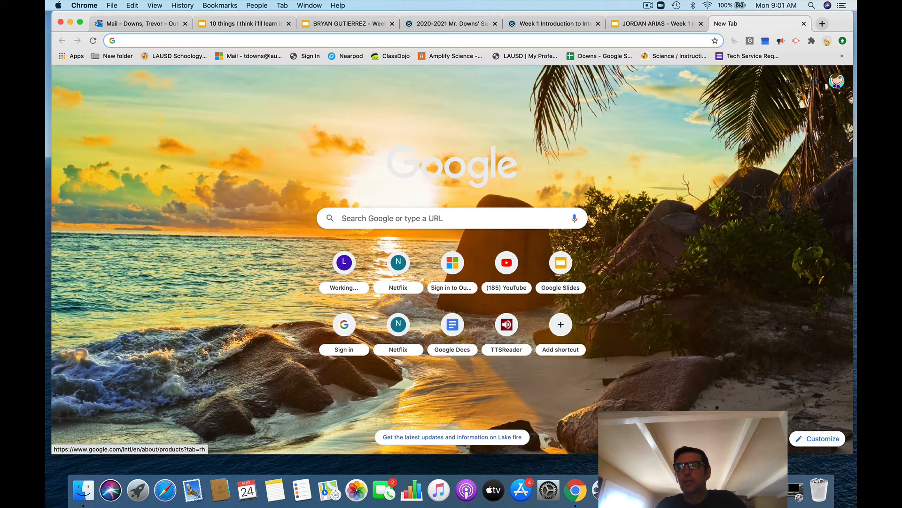
- Go to the Google Slides home page from the new tab's Google apps grid
left_click(837, 81)
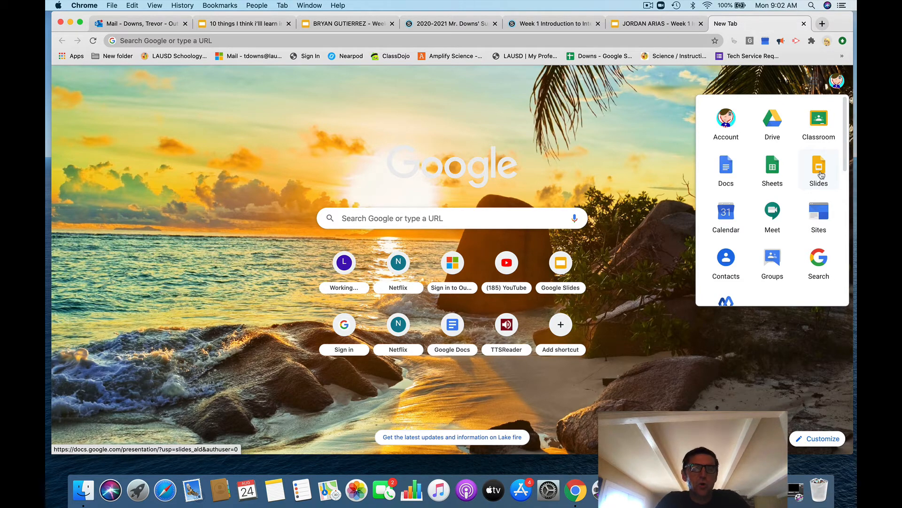
left_click(818, 167)
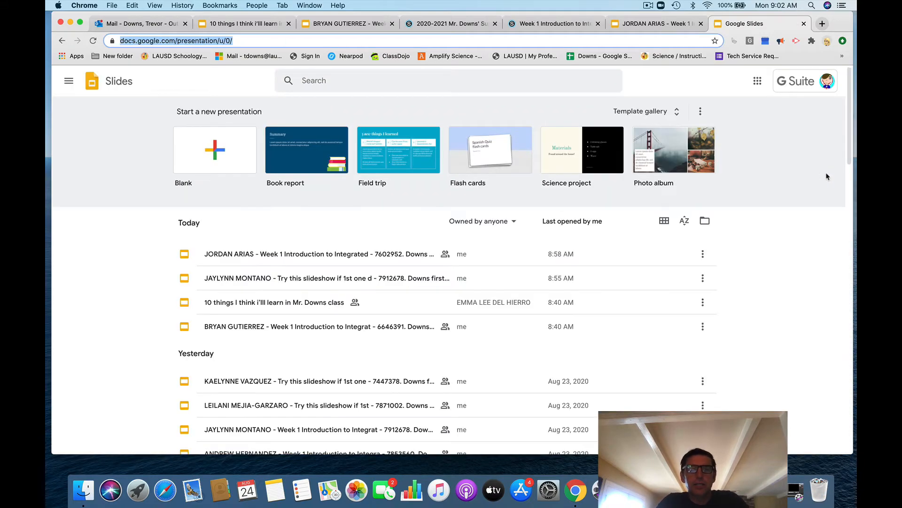
mouse_move(452, 254)
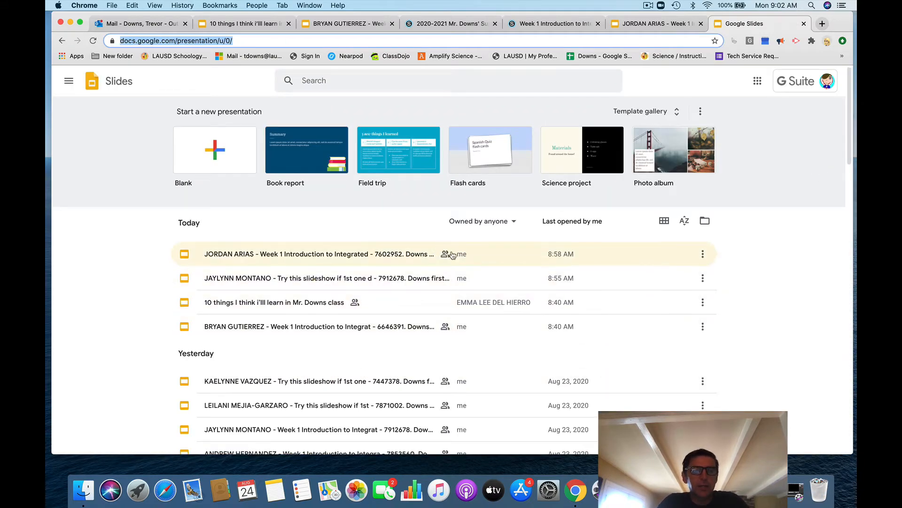
mouse_move(415, 302)
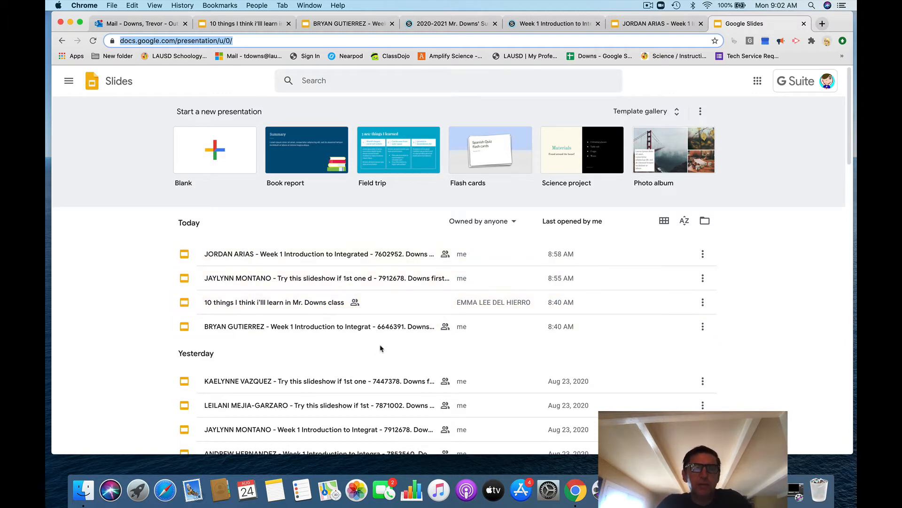
mouse_move(450, 326)
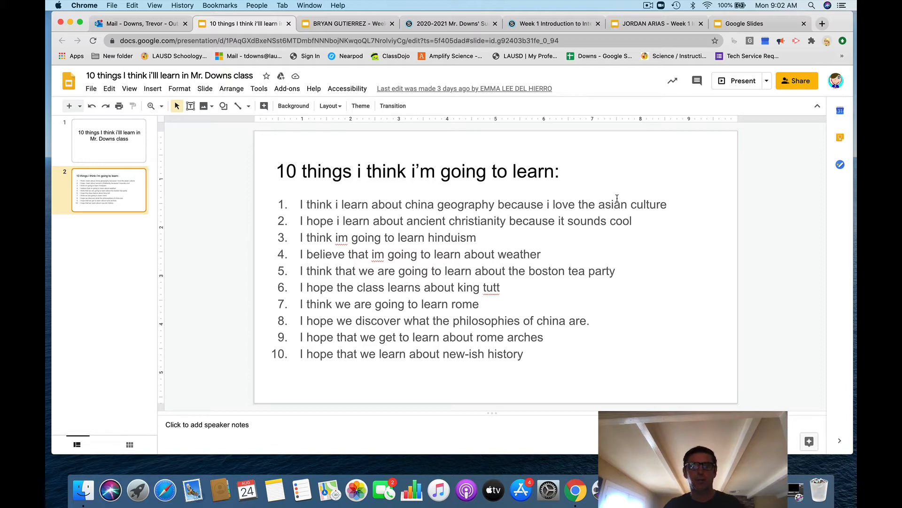
mouse_move(716, 190)
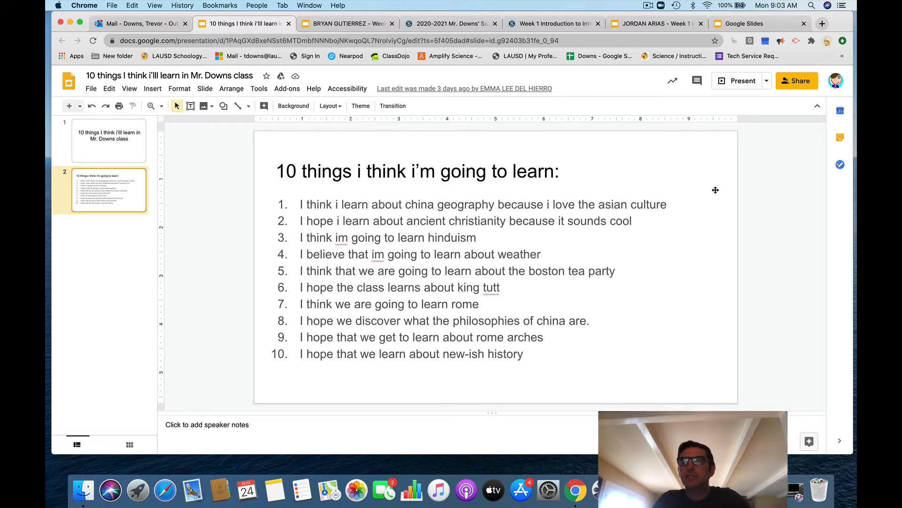
mouse_move(176, 155)
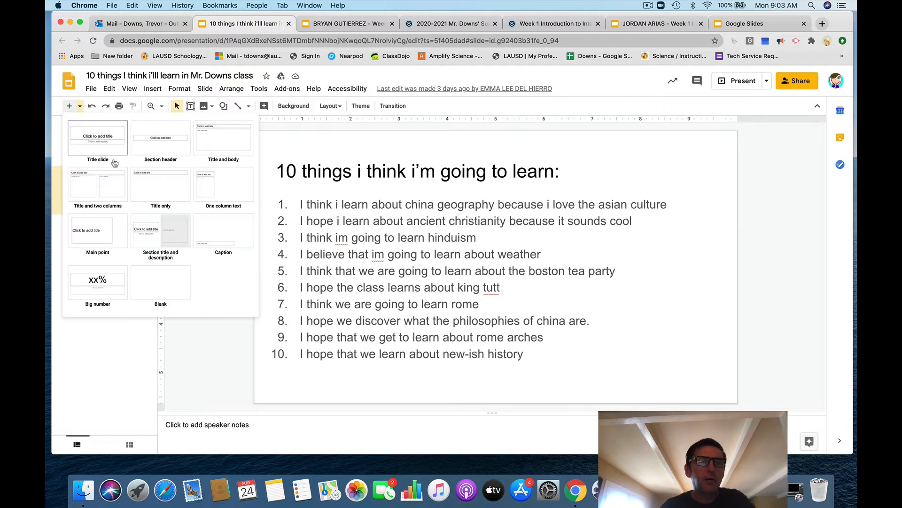
- Add a new blank third slide after the learning-list slide
left_click(223, 138)
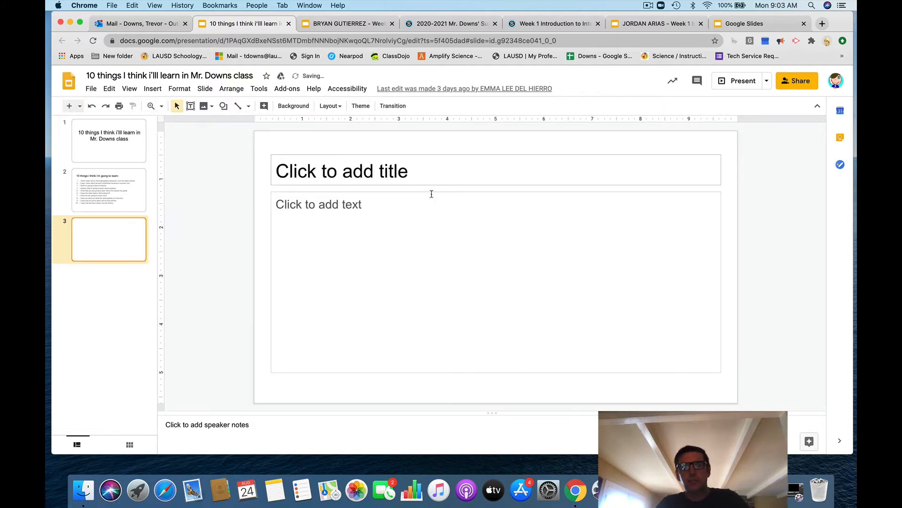
- Title the new third slide 'All about Mr. Downs'
left_click(342, 170)
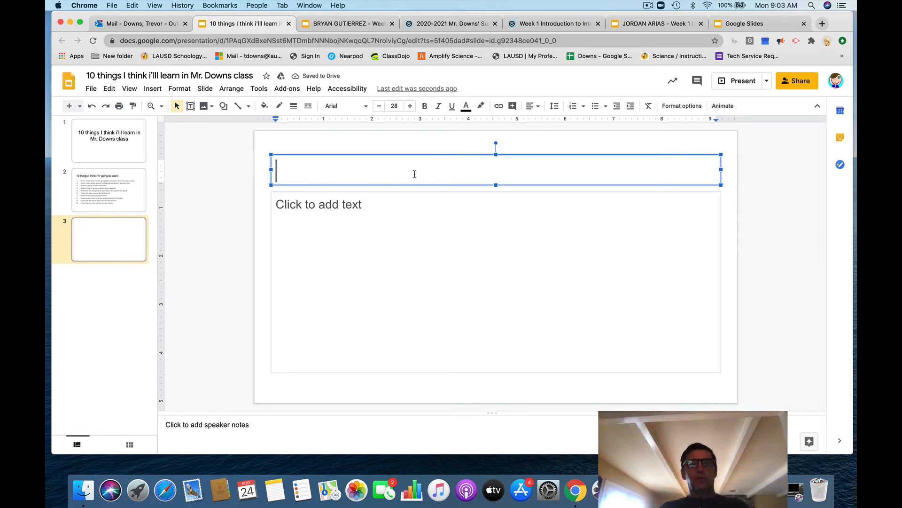
type("All about M")
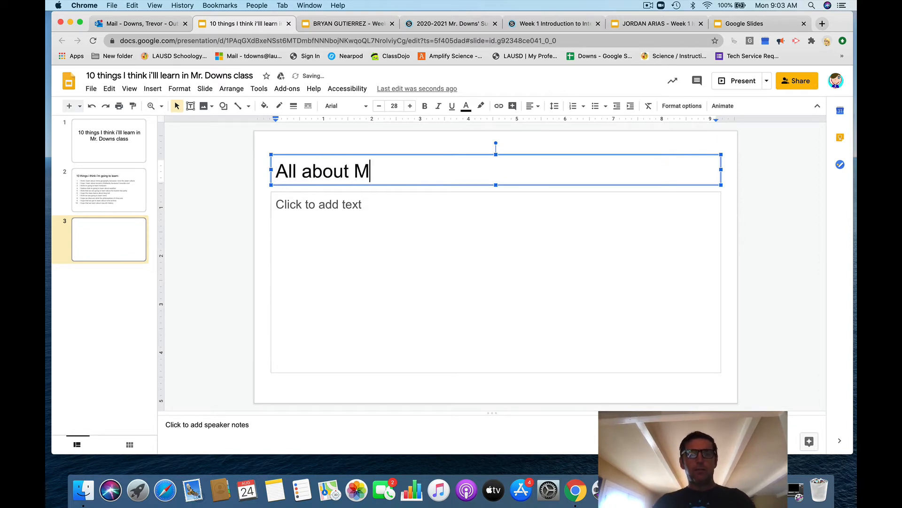
type("r. Downs")
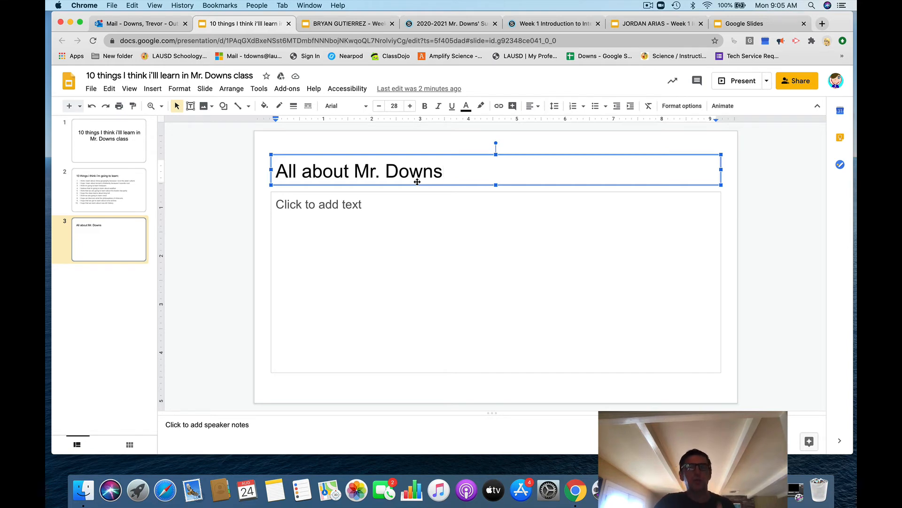
mouse_move(413, 198)
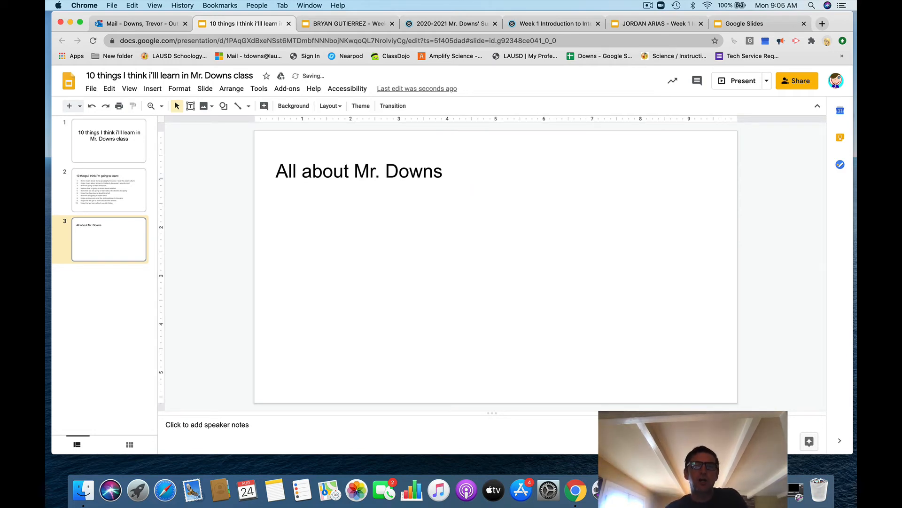
- Select the 'All about Mr. Downs' title box on slide 3
left_click(358, 171)
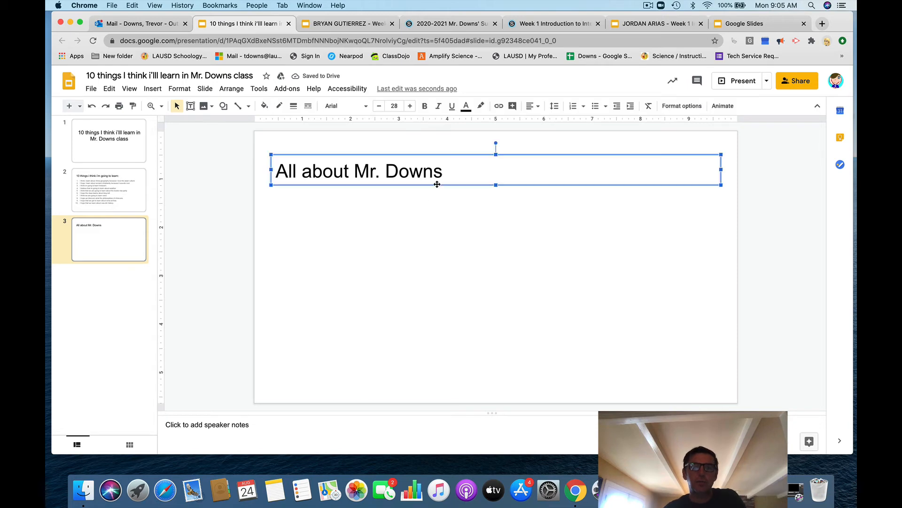
mouse_move(503, 194)
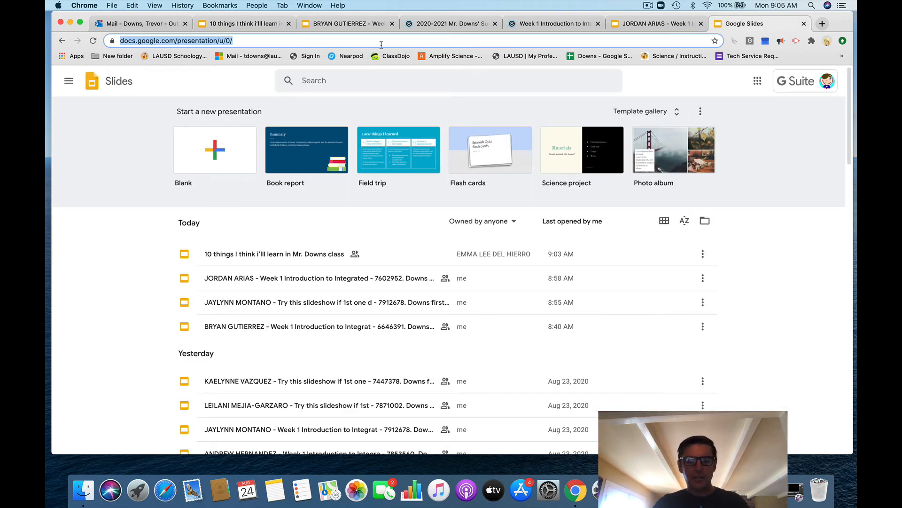
- Search Google for motorcycles, block the location prompt, and show image results only
type("motorc")
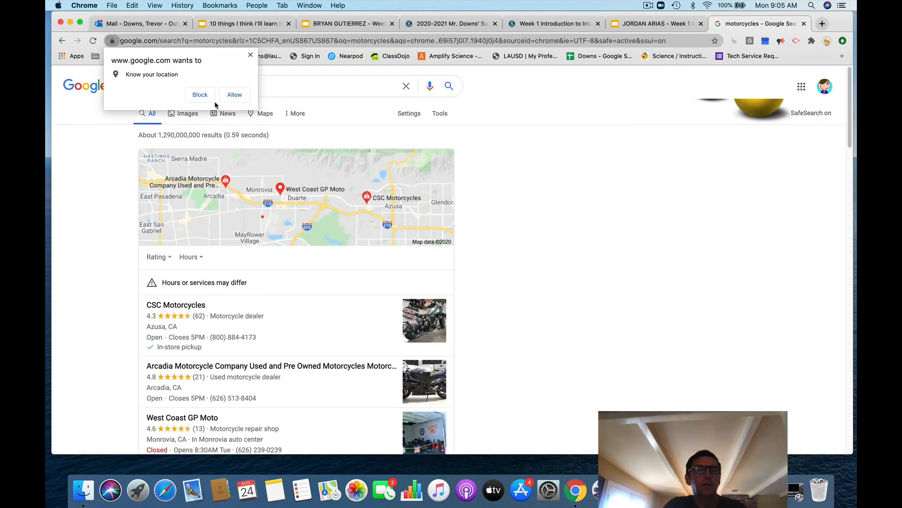
left_click(200, 95)
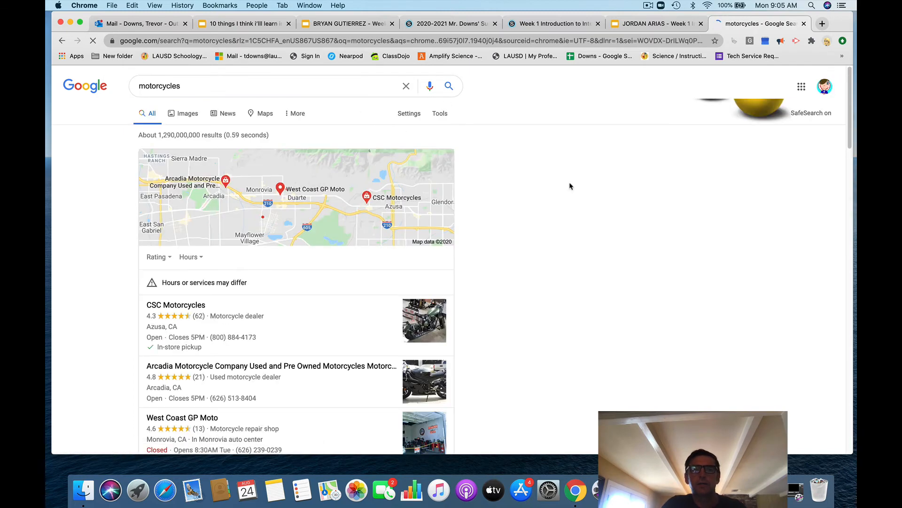
left_click(187, 112)
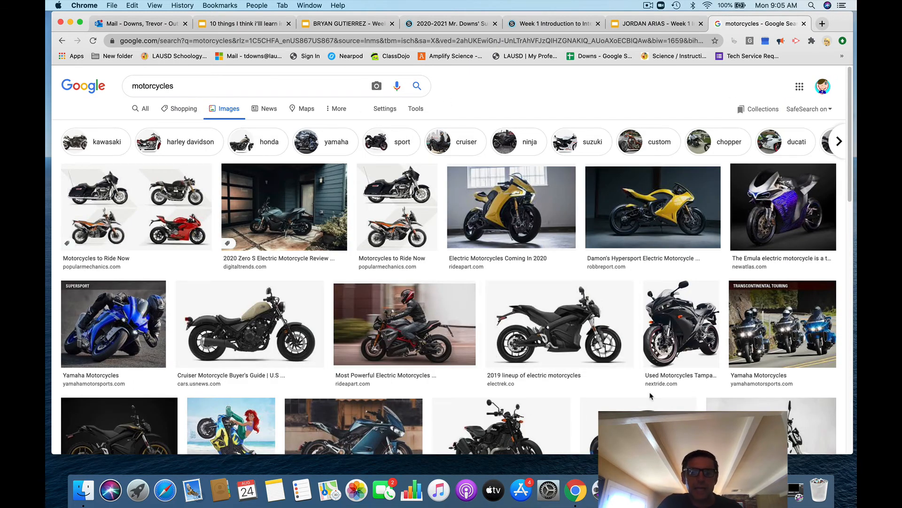
left_click(559, 323)
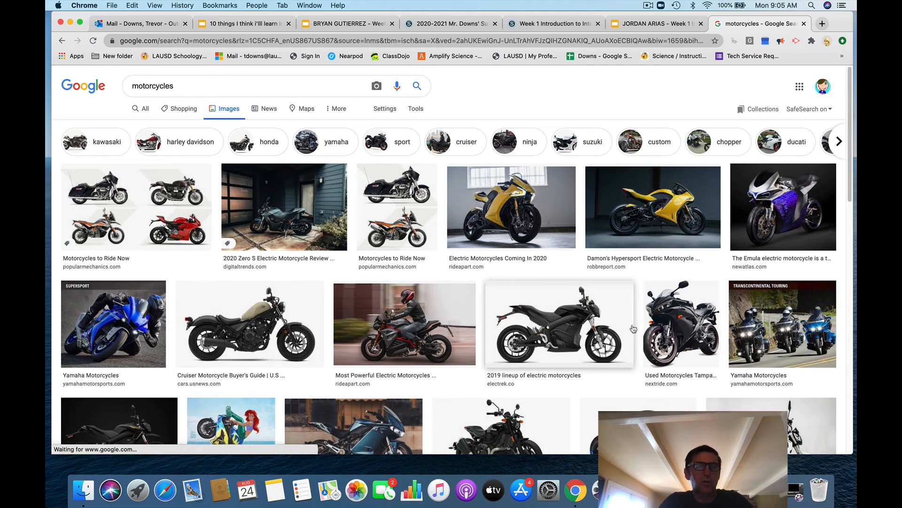
scroll("down", 3)
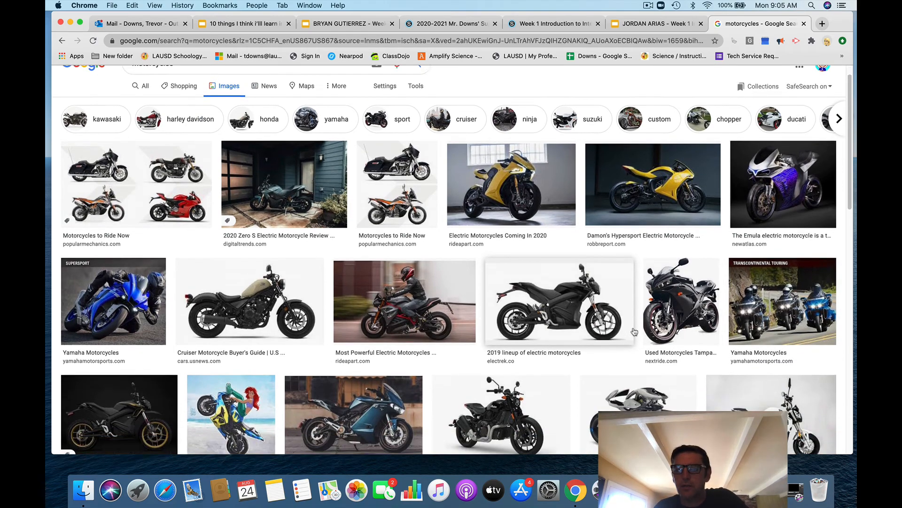
scroll("down", 3)
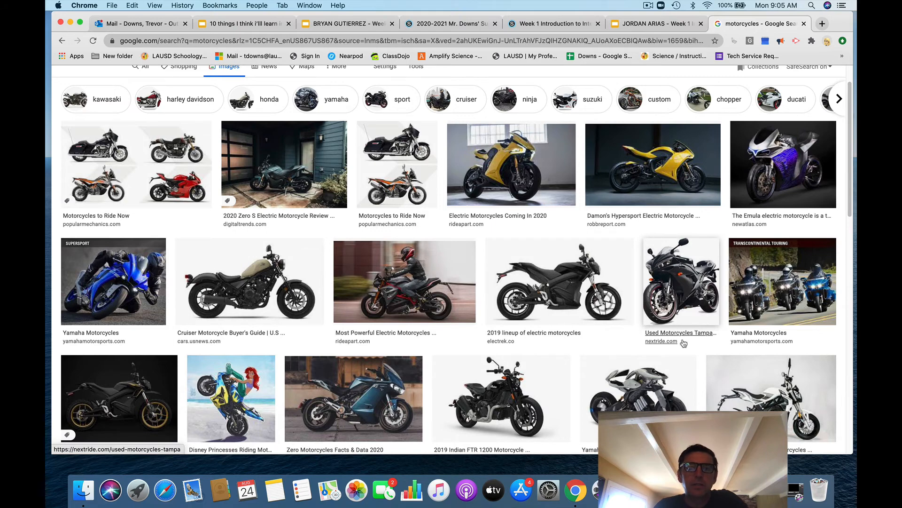
scroll("down", 3)
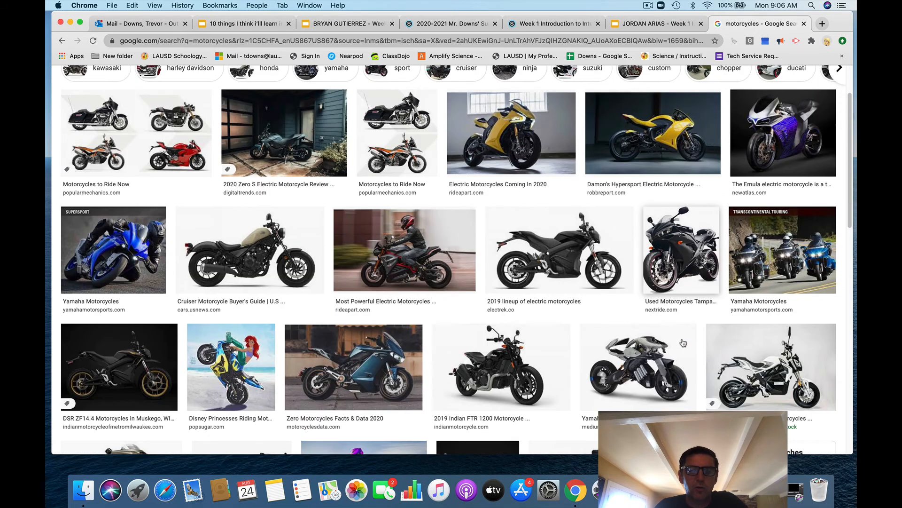
scroll("down", 3)
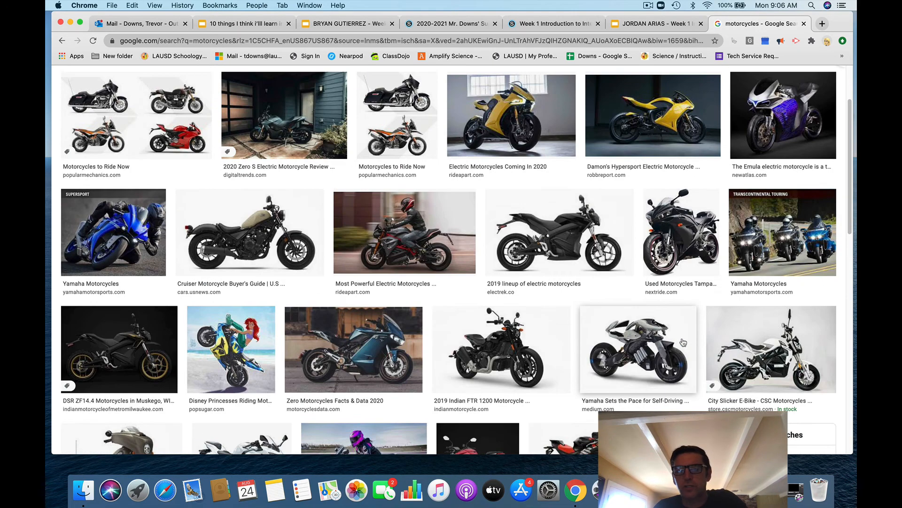
scroll("down", 3)
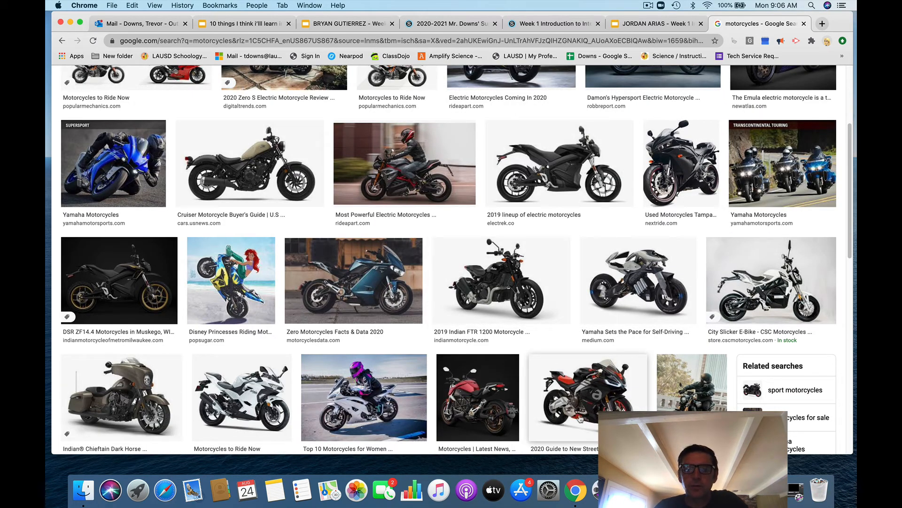
scroll("down", 3)
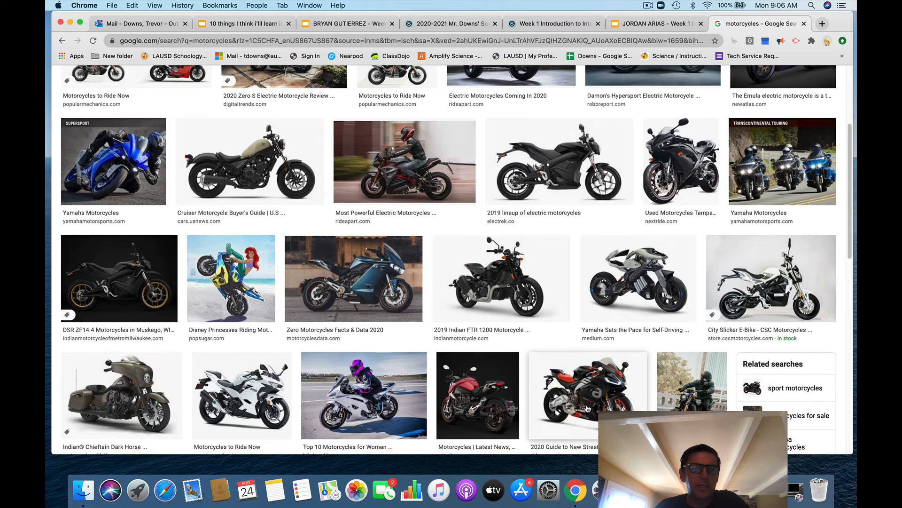
scroll("down", 3)
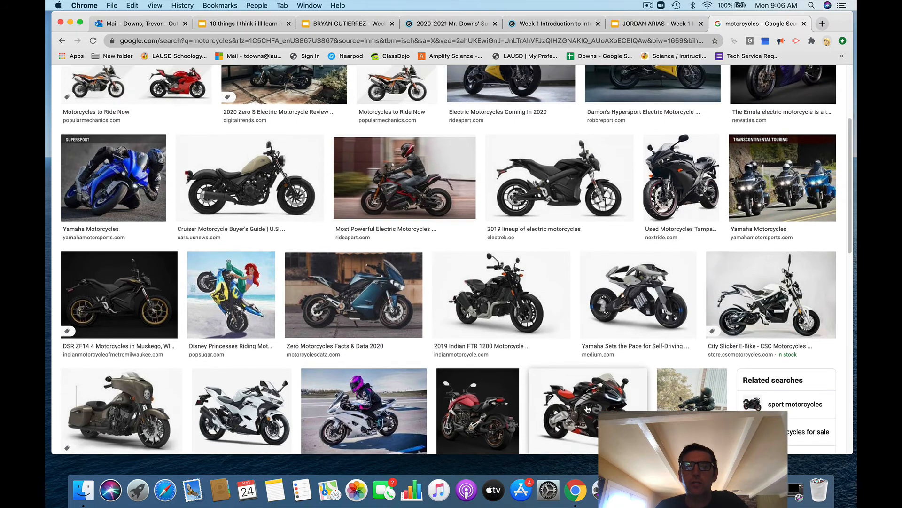
scroll("down", 3)
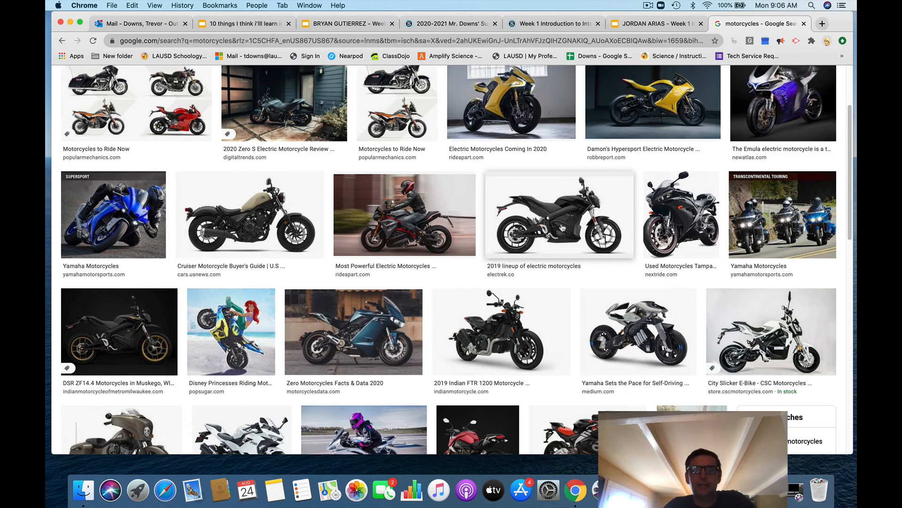
left_click(558, 214)
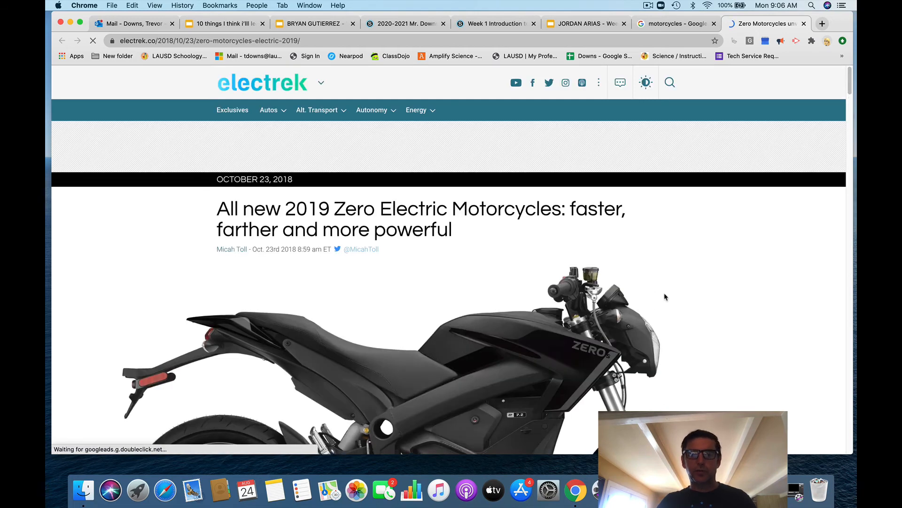
- Scroll to the Zero motorcycle photo, start Save Image As, then cancel it
scroll("down", 3)
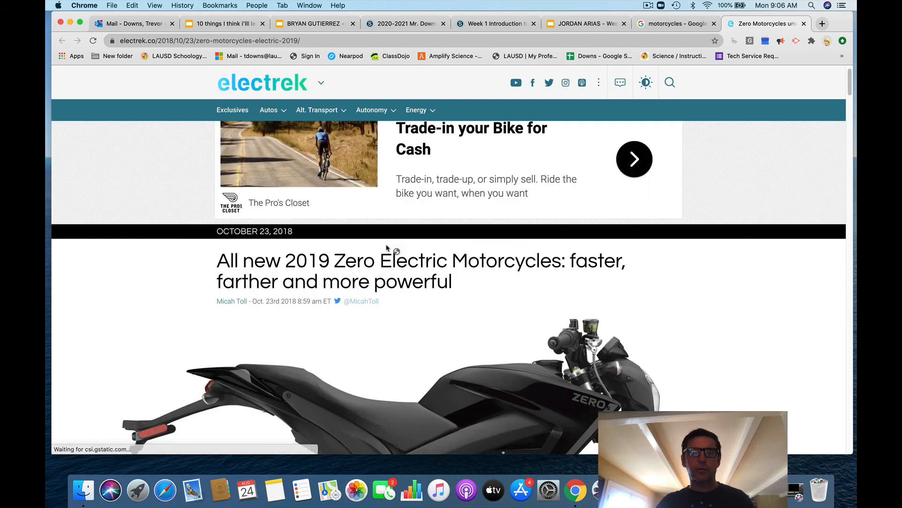
scroll("down", 3)
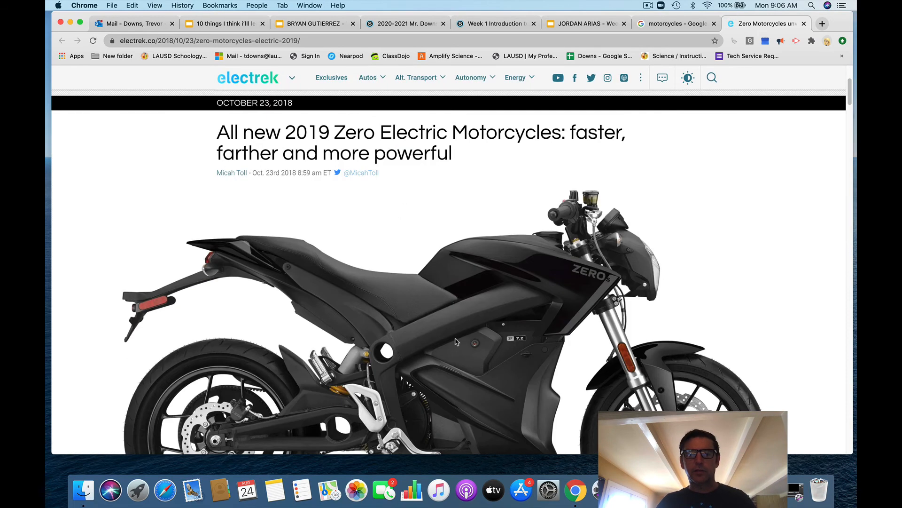
left_click(209, 40)
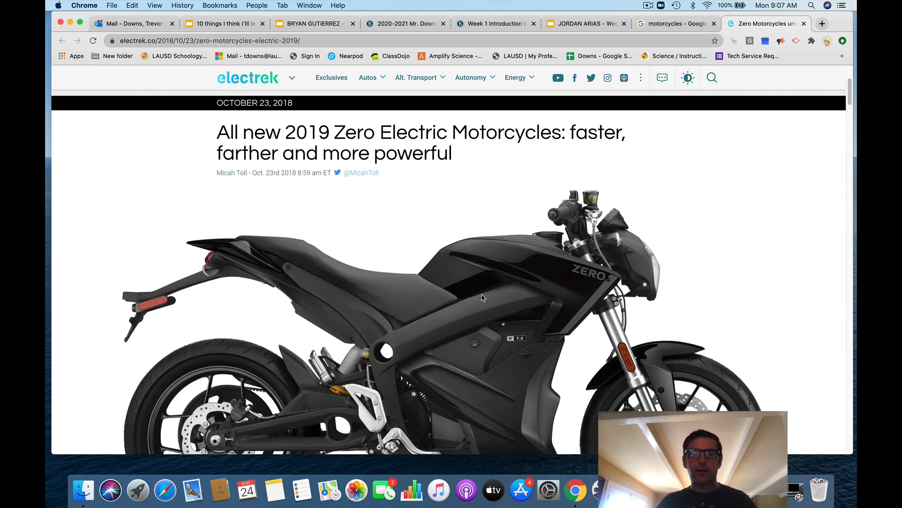
right_click(482, 298)
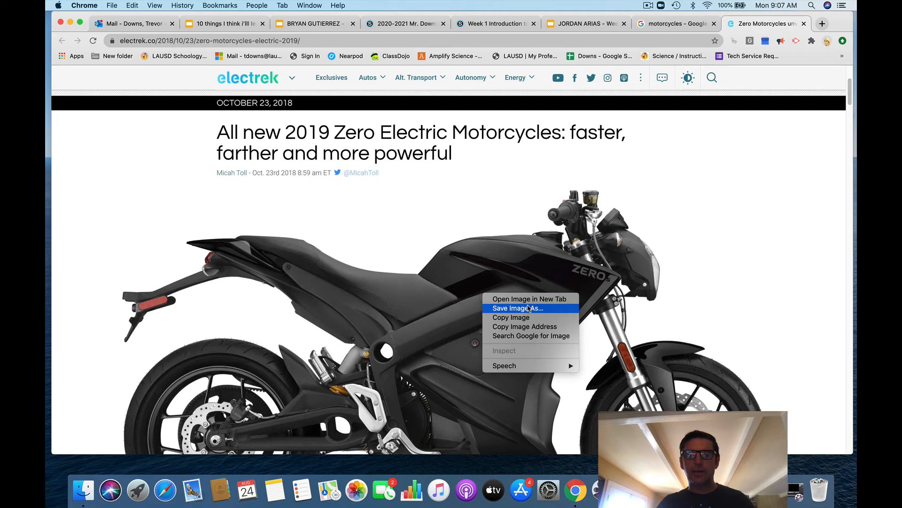
left_click(517, 308)
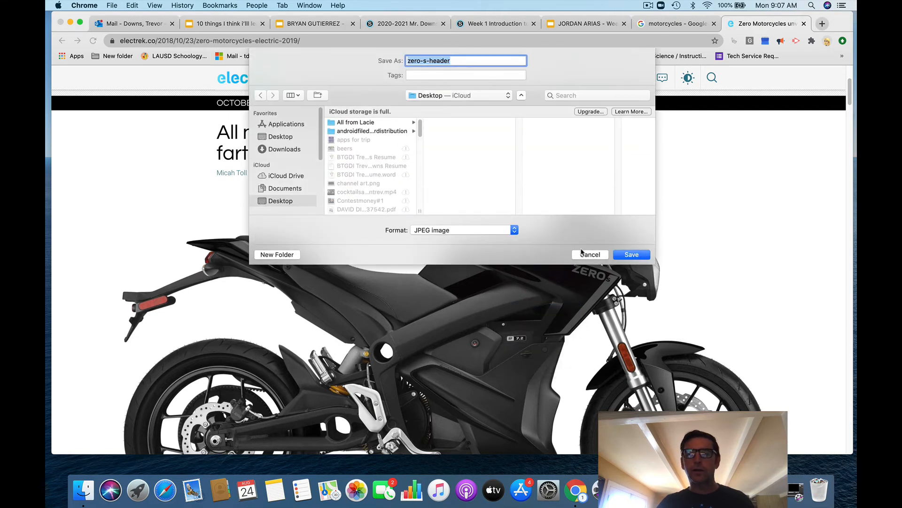
left_click(590, 254)
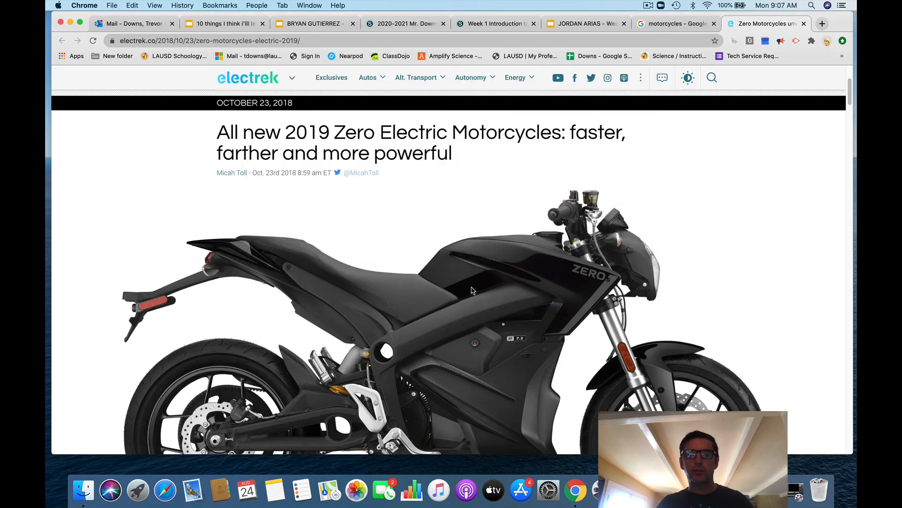
- Copy the black Zero motorcycle photo from the Electrek article
right_click(472, 291)
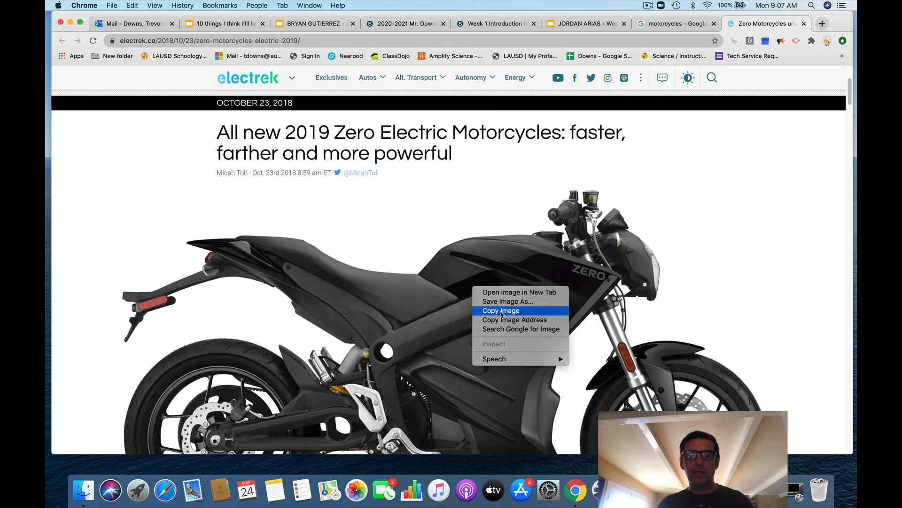
left_click(500, 310)
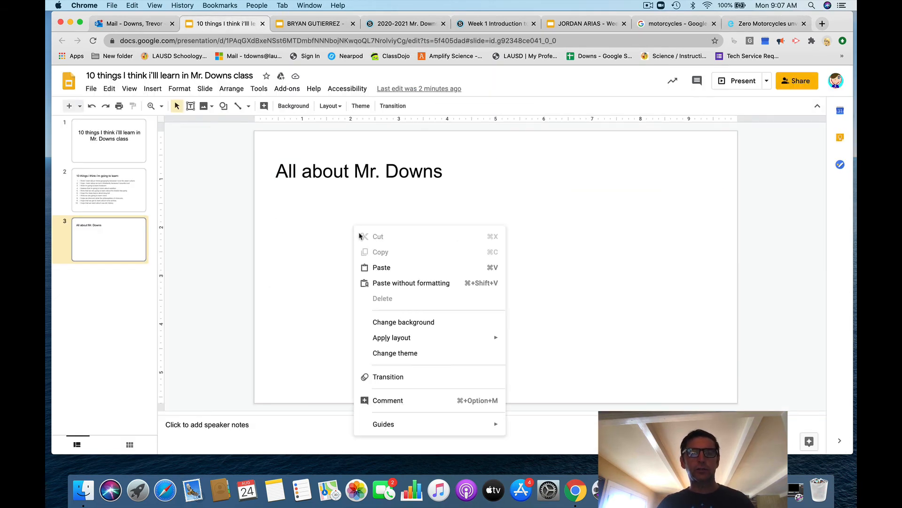
- Paste the copied Zero motorcycle photo onto the slide beneath the title
left_click(382, 267)
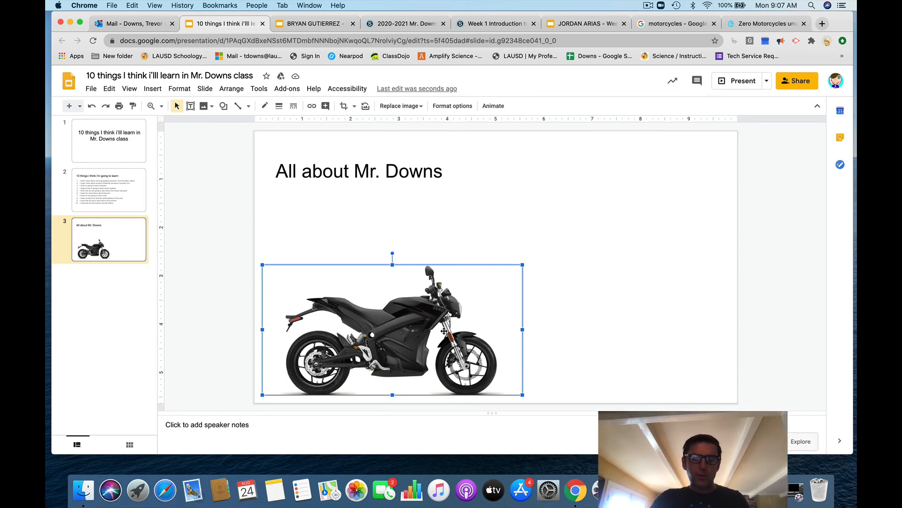
mouse_move(539, 318)
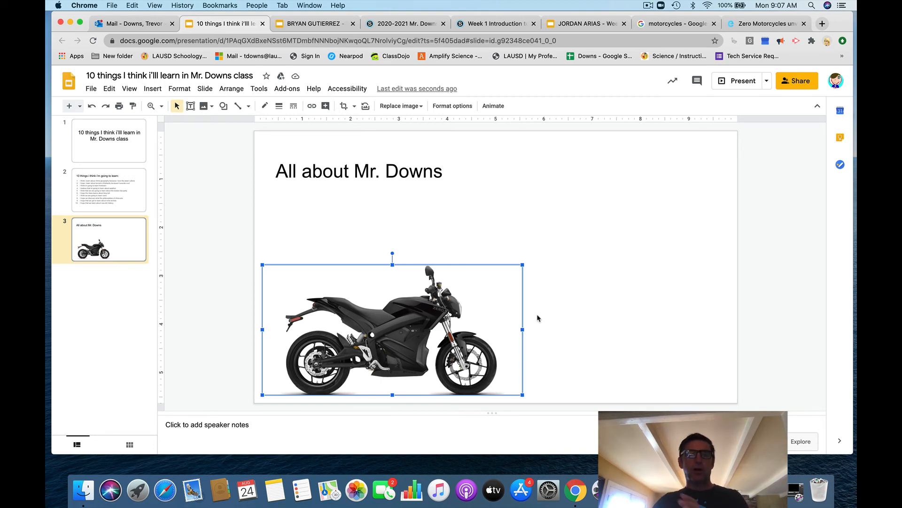
mouse_move(540, 305)
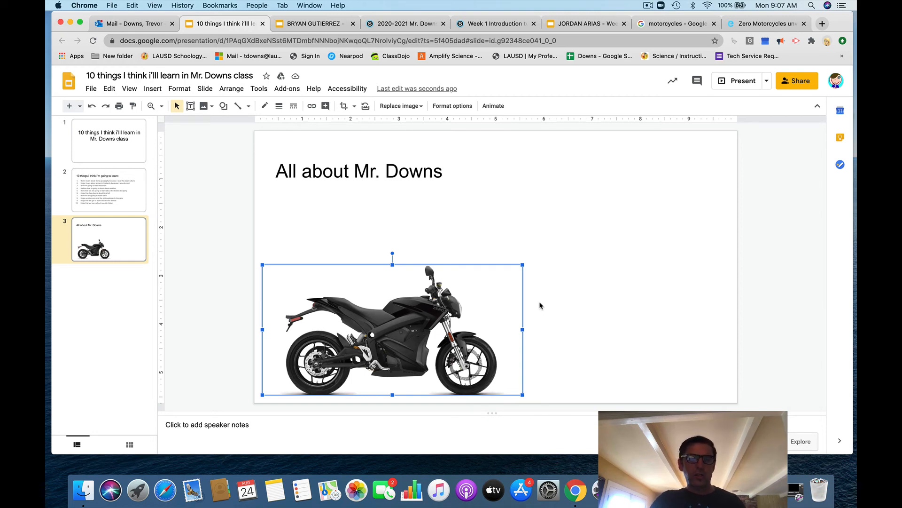
mouse_move(572, 305)
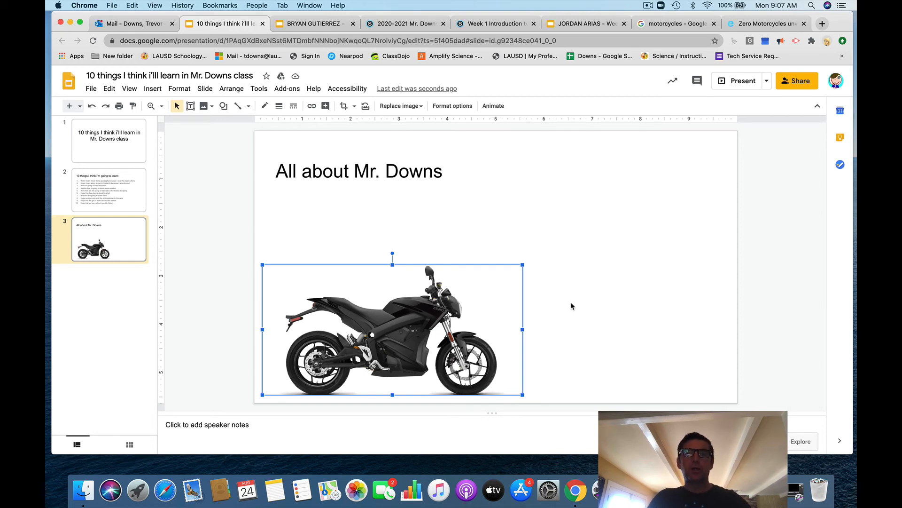
mouse_move(585, 184)
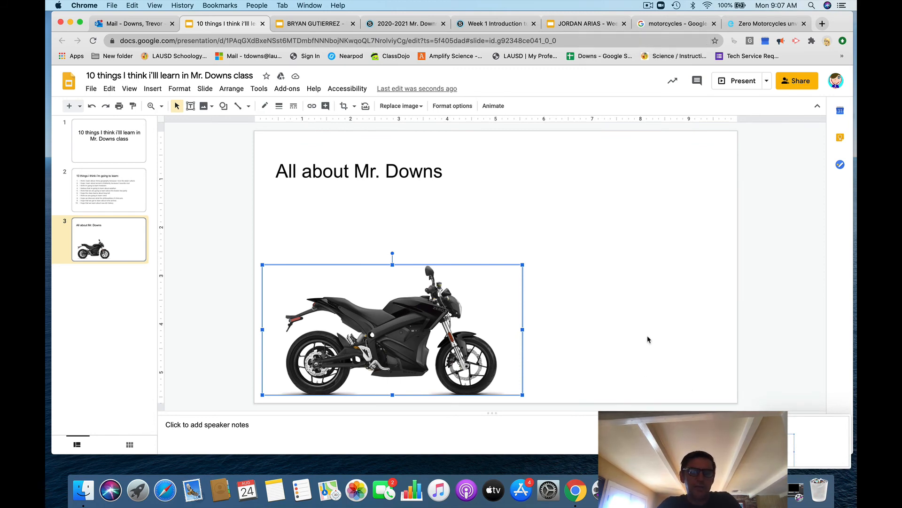
mouse_move(643, 336)
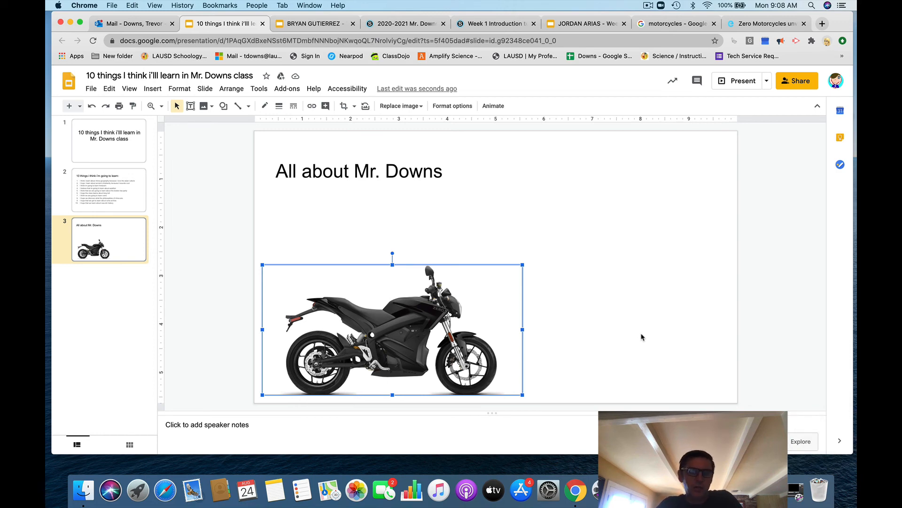
mouse_move(523, 211)
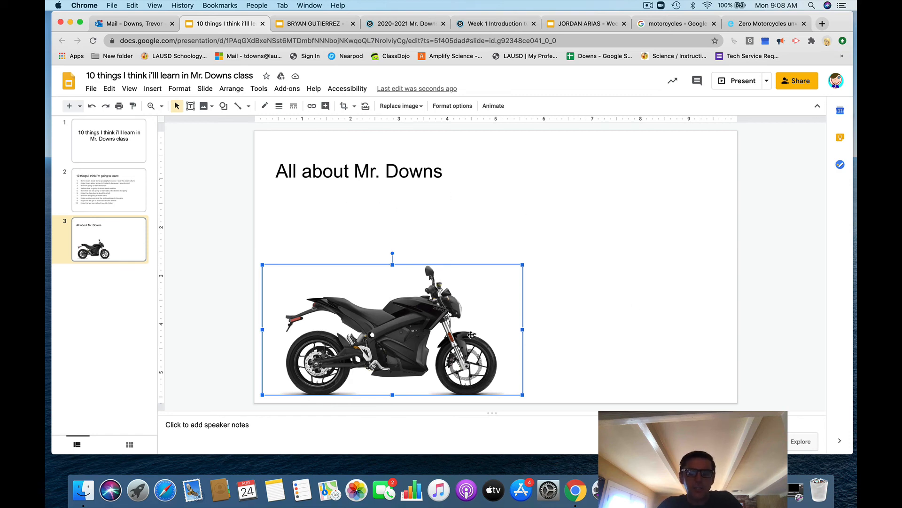
mouse_move(562, 218)
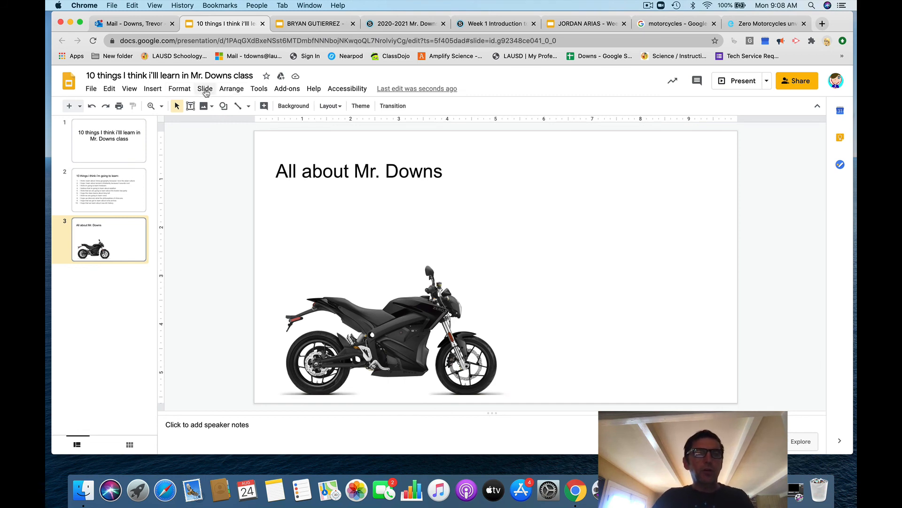
- Upload the 'beers' photo from the computer and place it at the slide's upper right
left_click(152, 88)
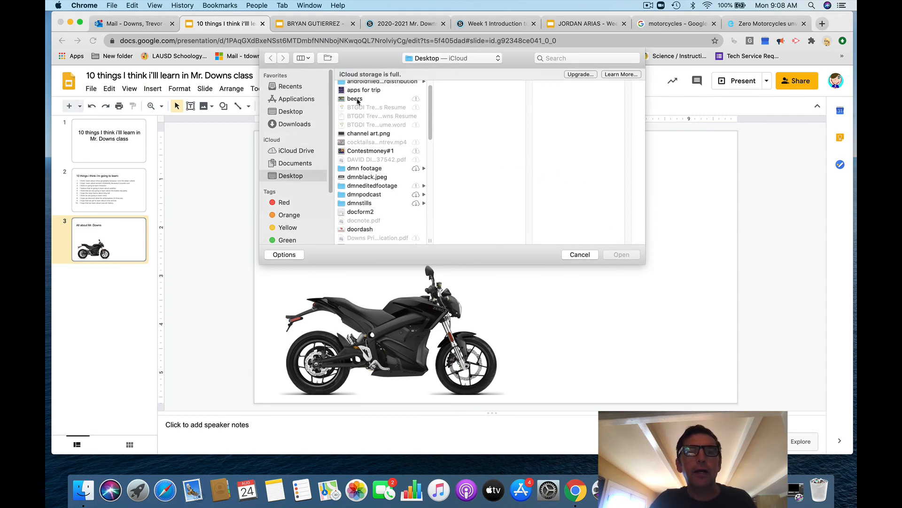
left_click(355, 99)
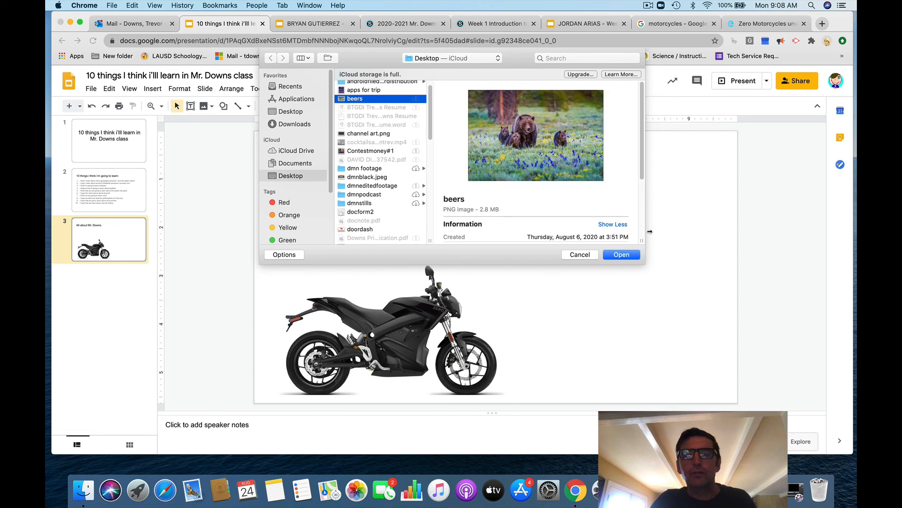
left_click(621, 255)
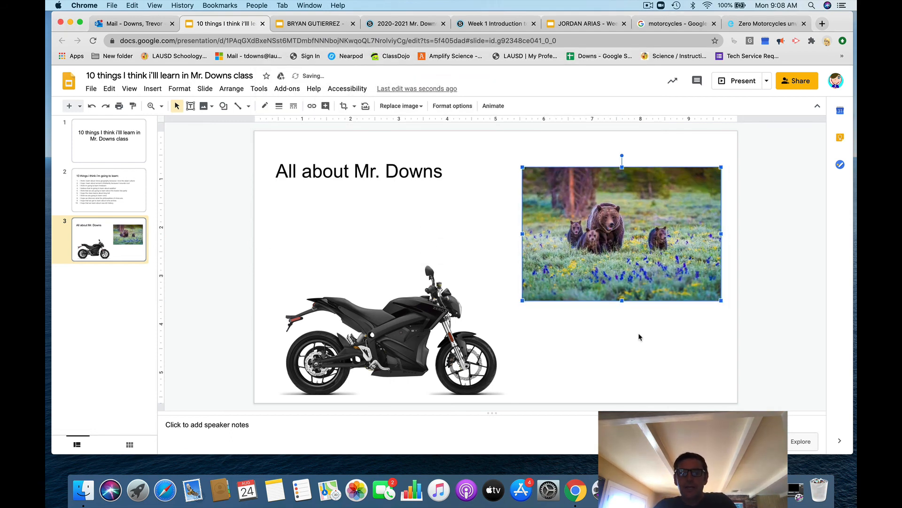
left_click(327, 203)
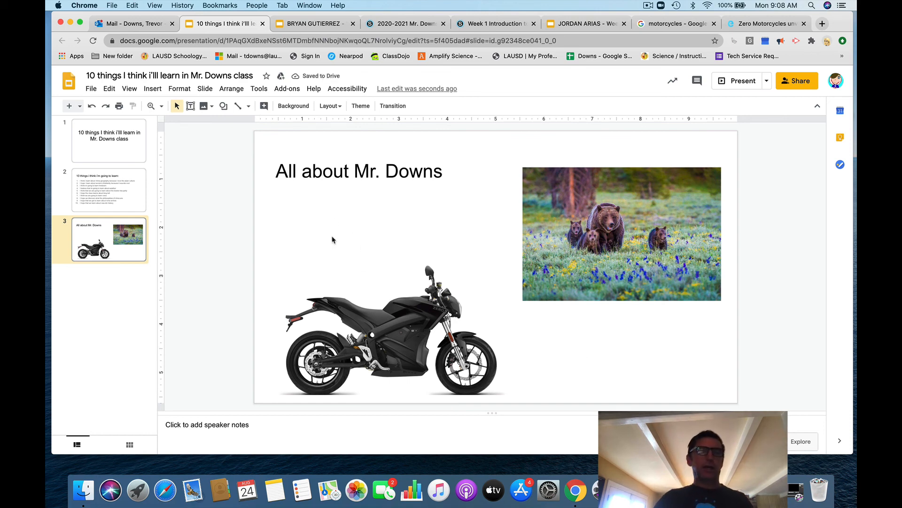
- Add a text box above the motorcycle image for the caption
left_click(152, 89)
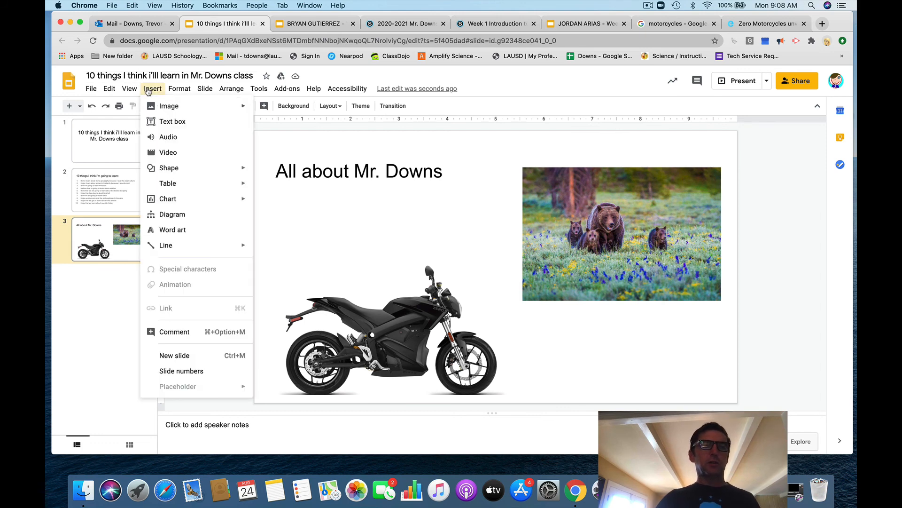
left_click(172, 121)
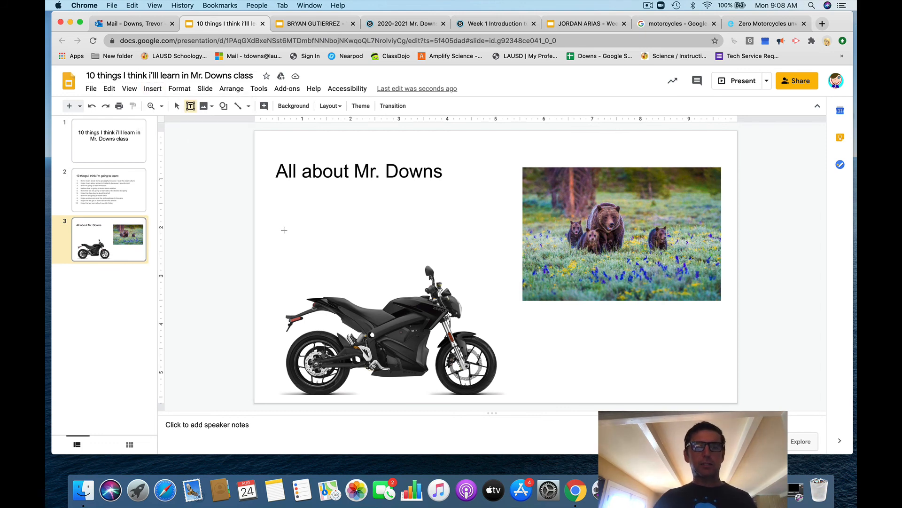
left_click_drag(283, 230, 478, 275)
type("I love motor")
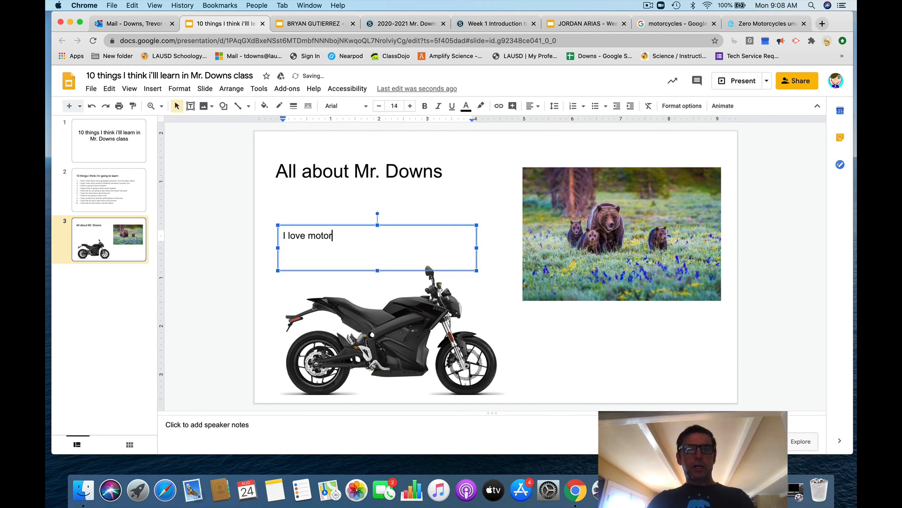
- Enter the caption "I love motorcycles, they help me beat traffic and make driving fun!"
type("cycles, they help me bea")
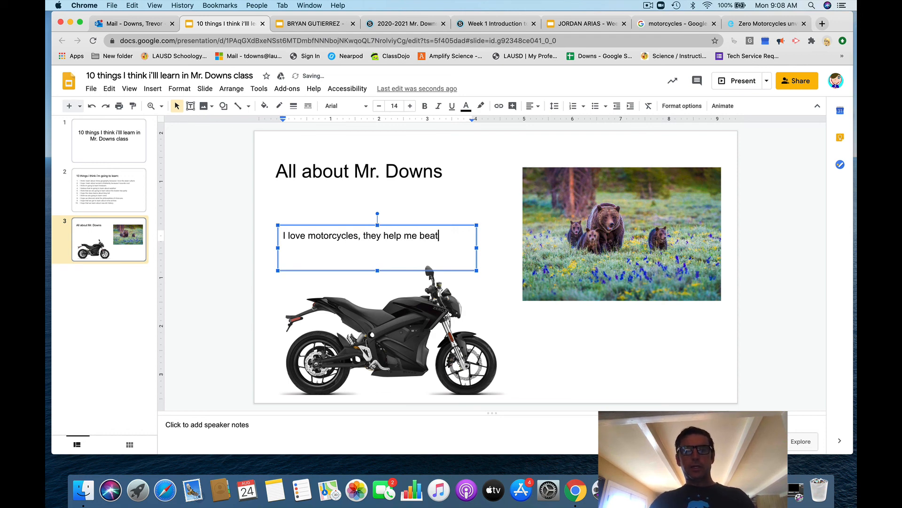
type("tra")
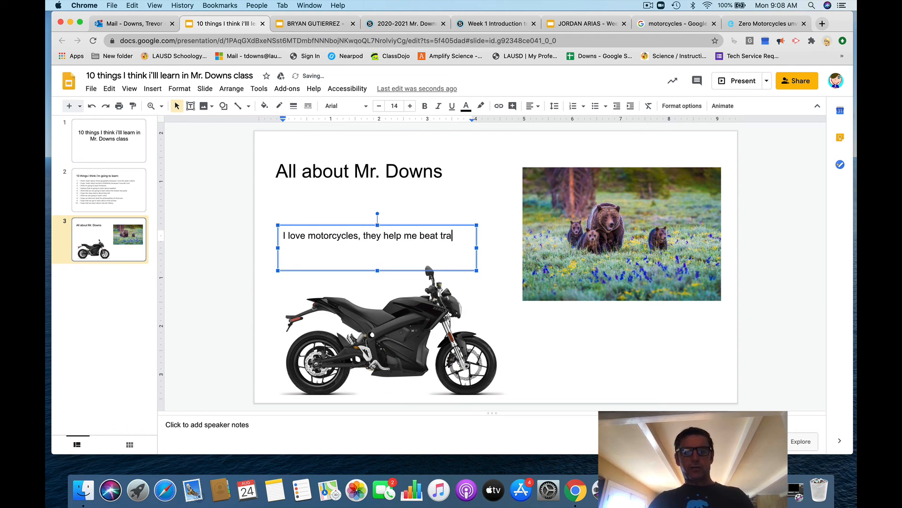
type("ffec n")
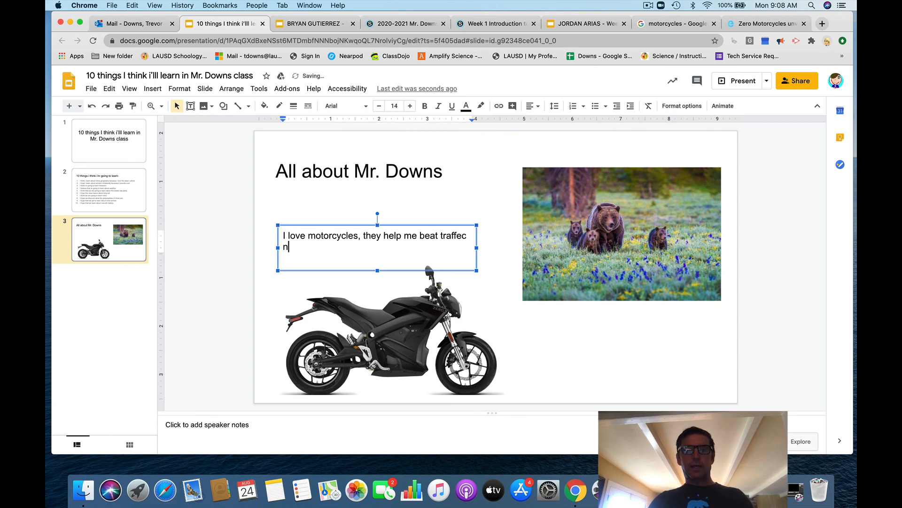
type("and ma")
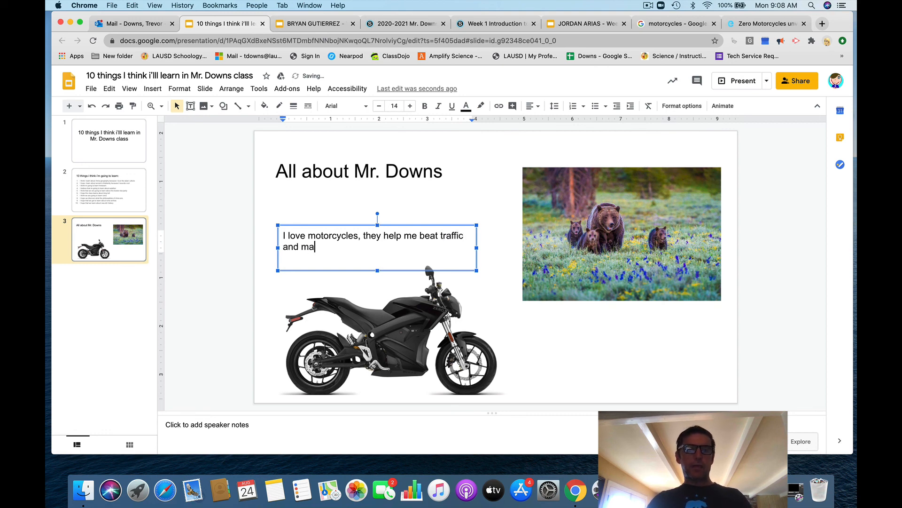
type("k")
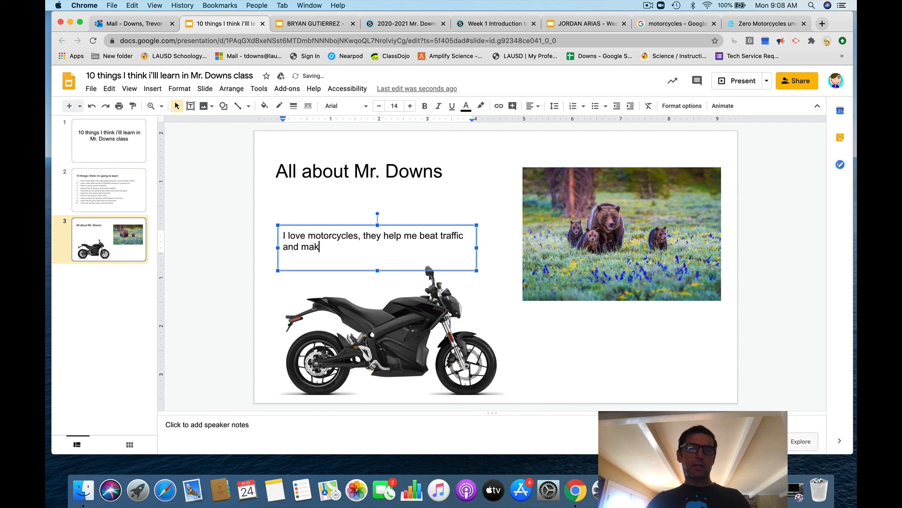
type("e driving")
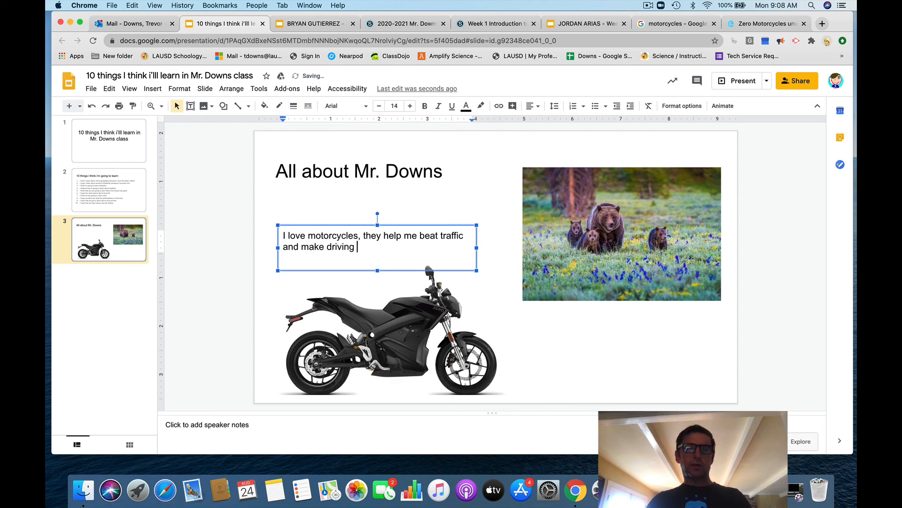
type("fun!")
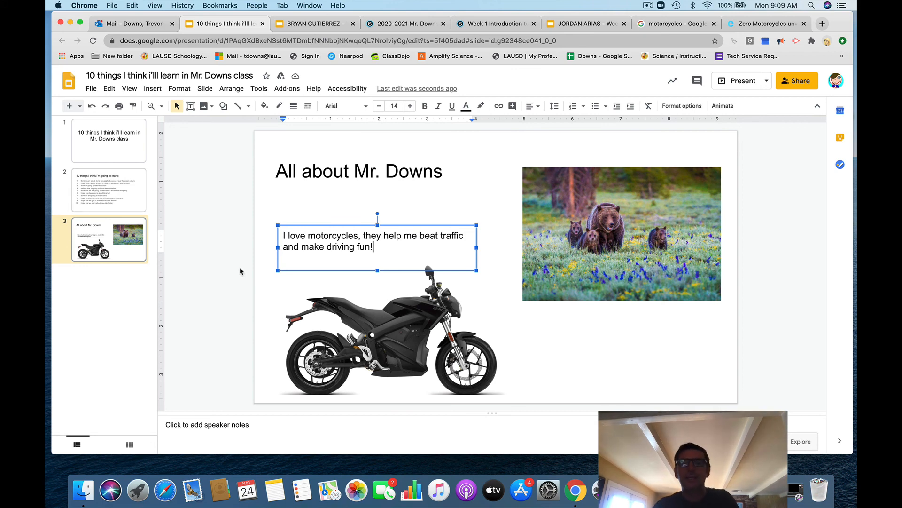
mouse_move(813, 321)
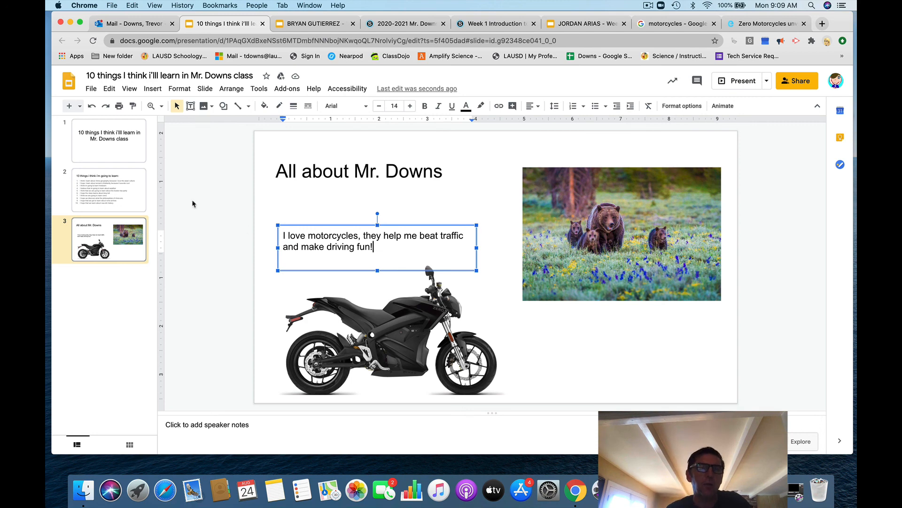
left_click(109, 140)
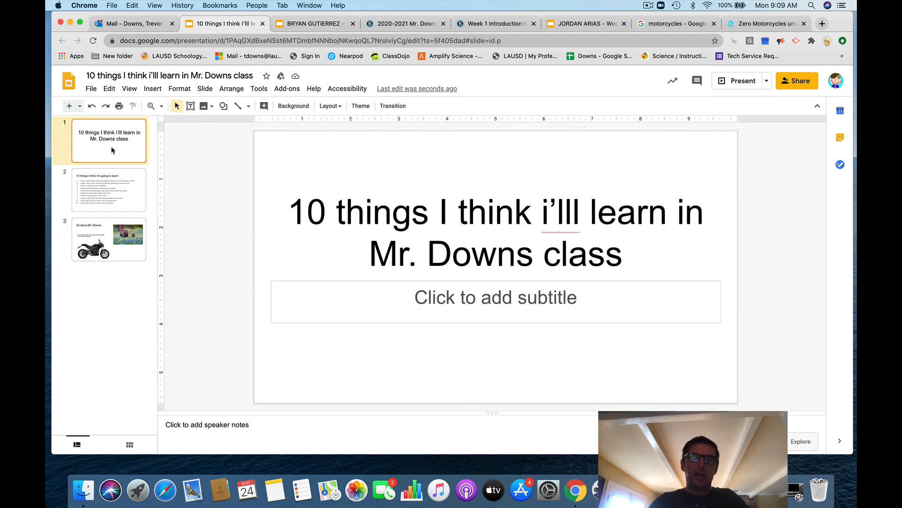
left_click(108, 190)
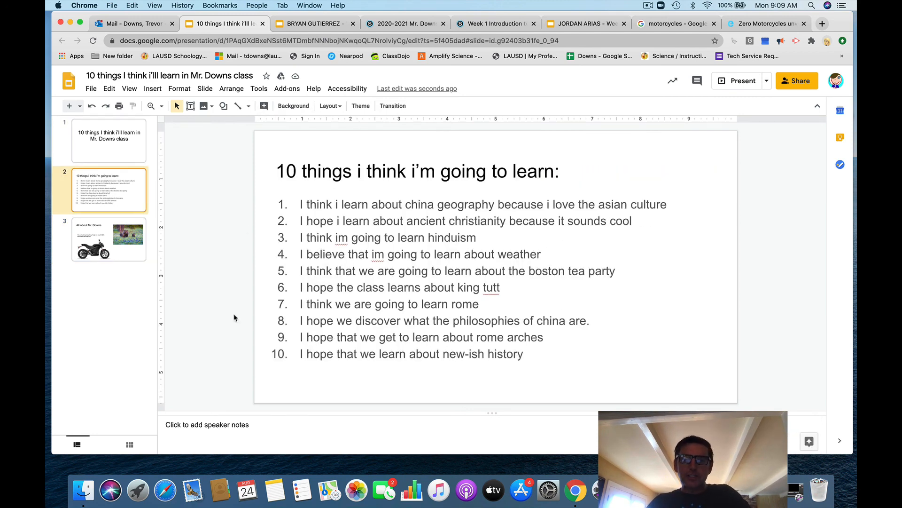
left_click(109, 239)
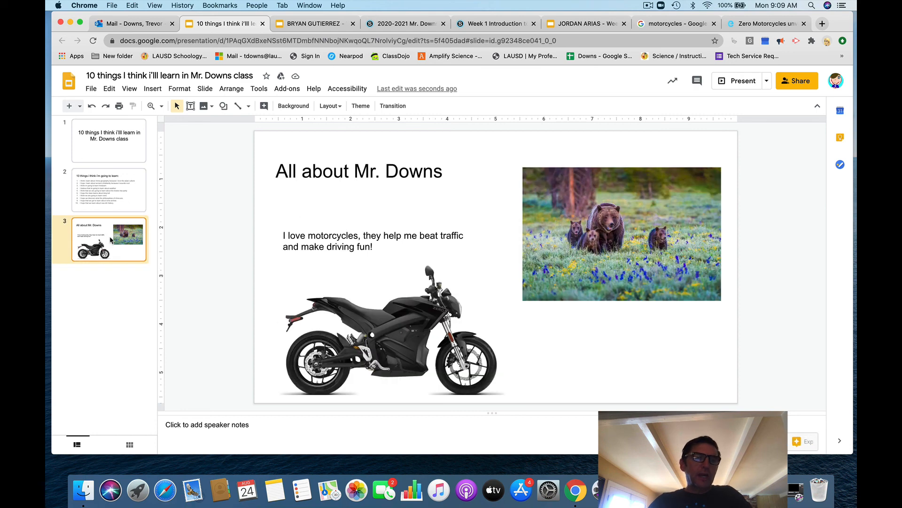